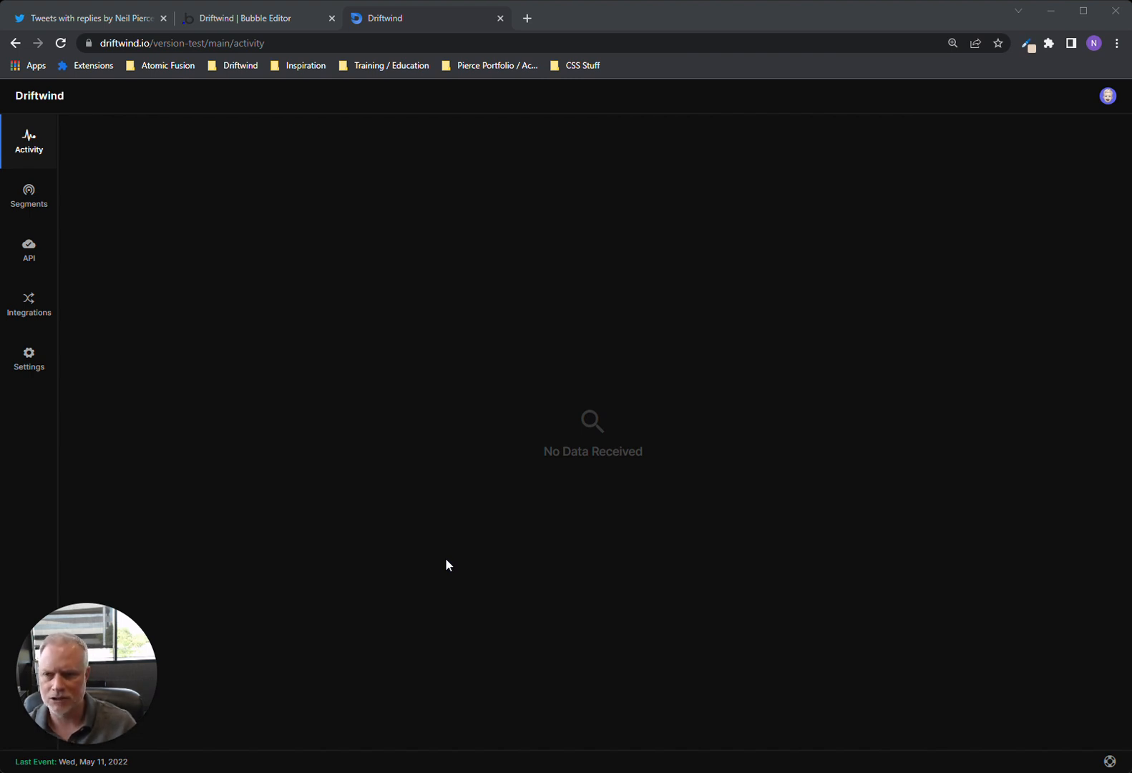
mouse_move(422, 169)
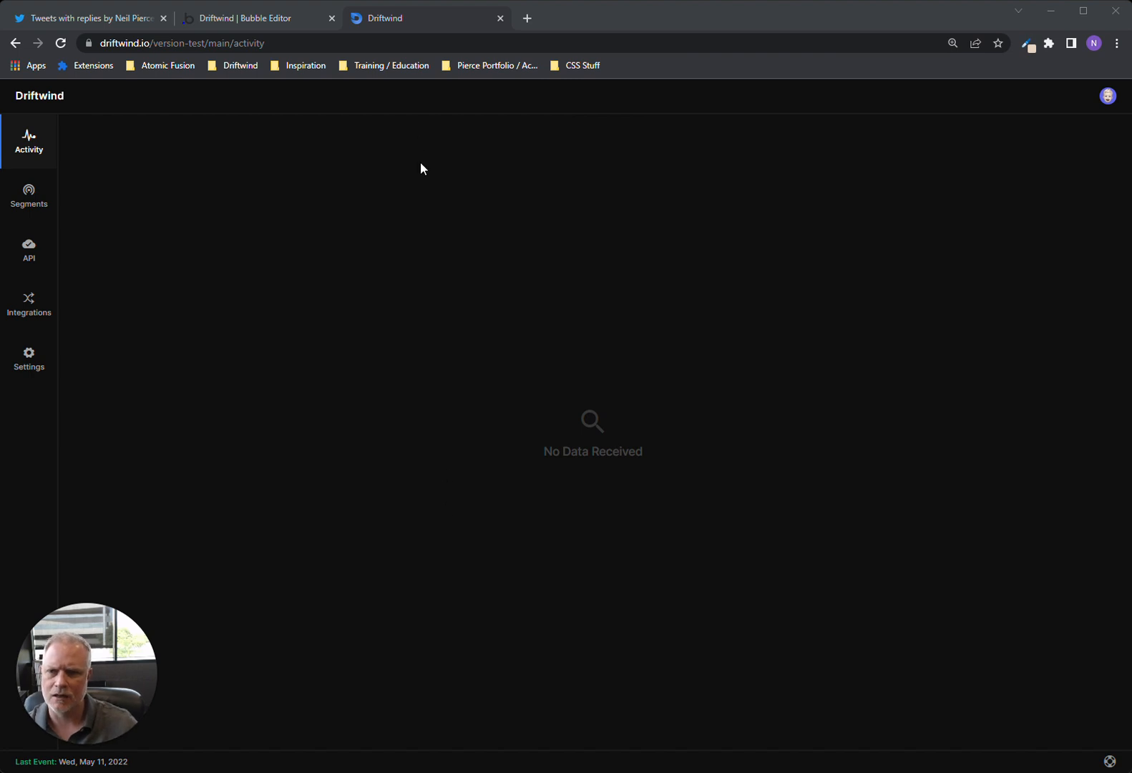
Highlight the 'activity' segment in Driftwind's address, then return to the Bubble editor
click(178, 42)
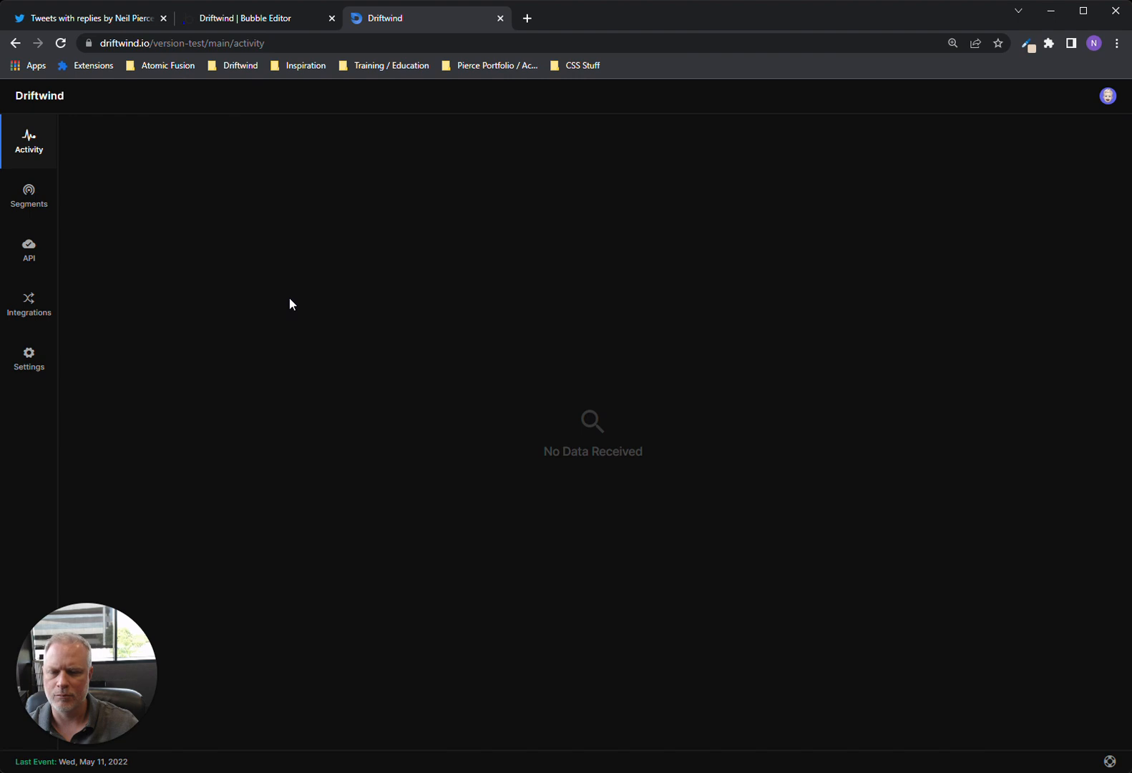
mouse_move(569, 127)
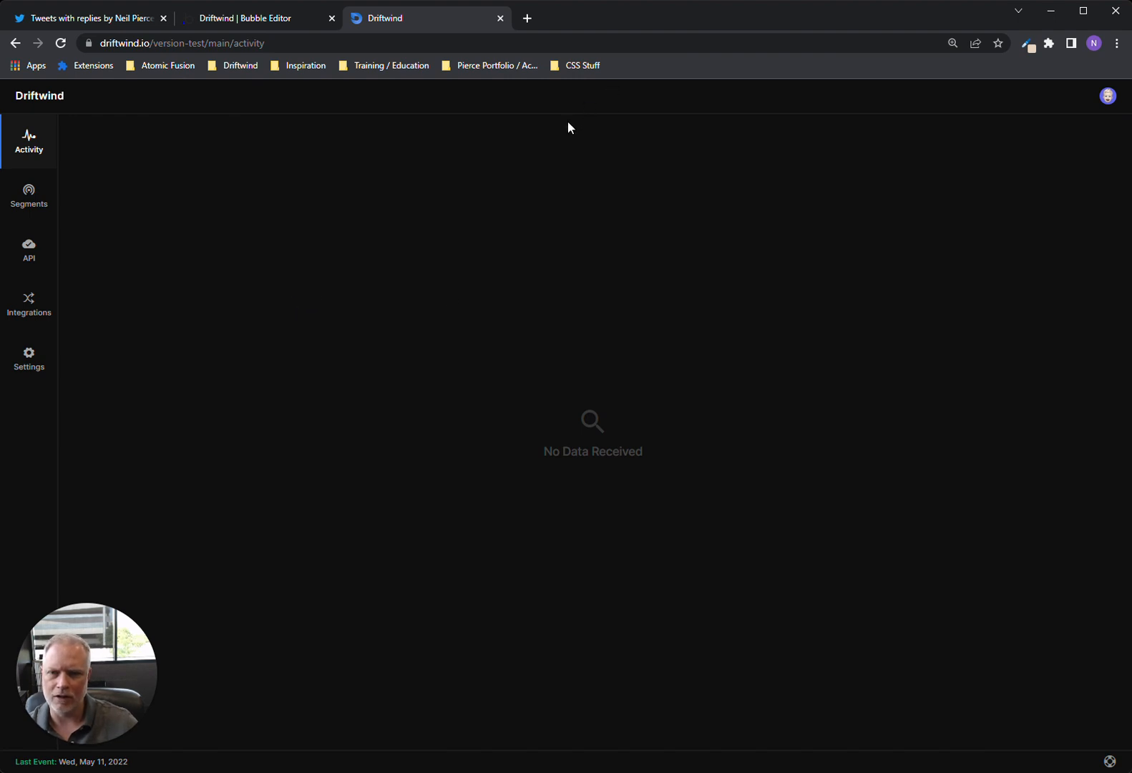
mouse_move(287, 278)
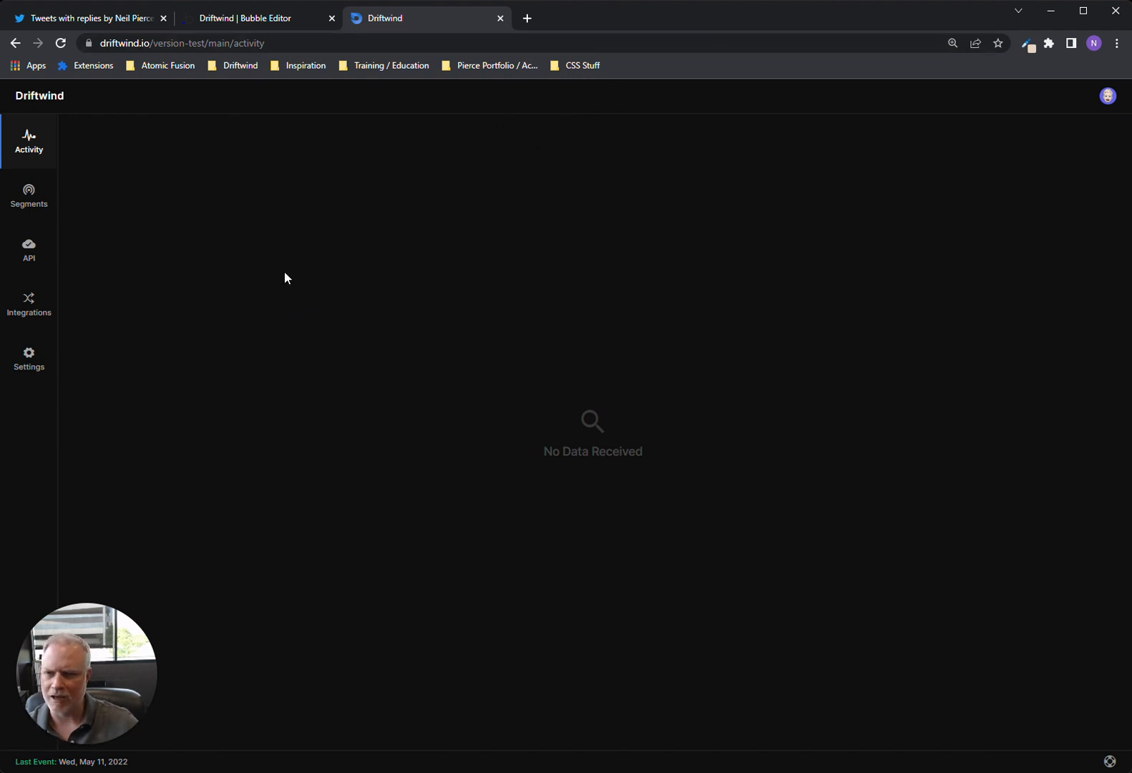
mouse_move(322, 298)
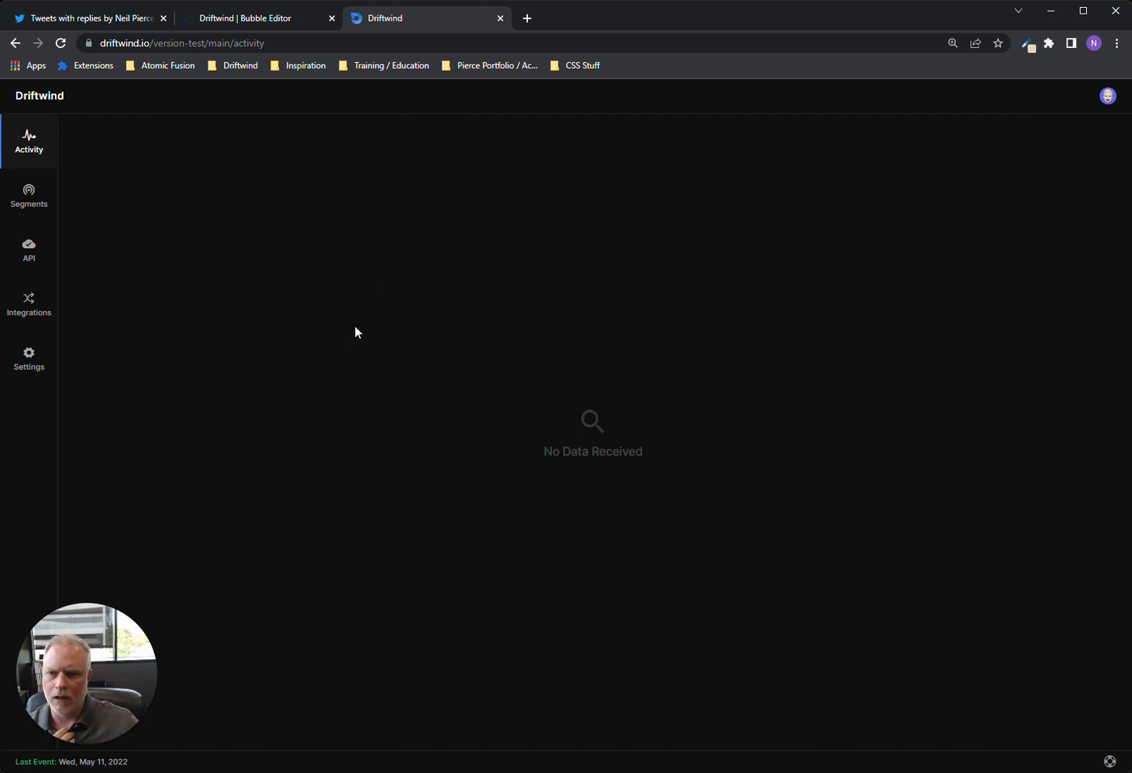
mouse_move(355, 186)
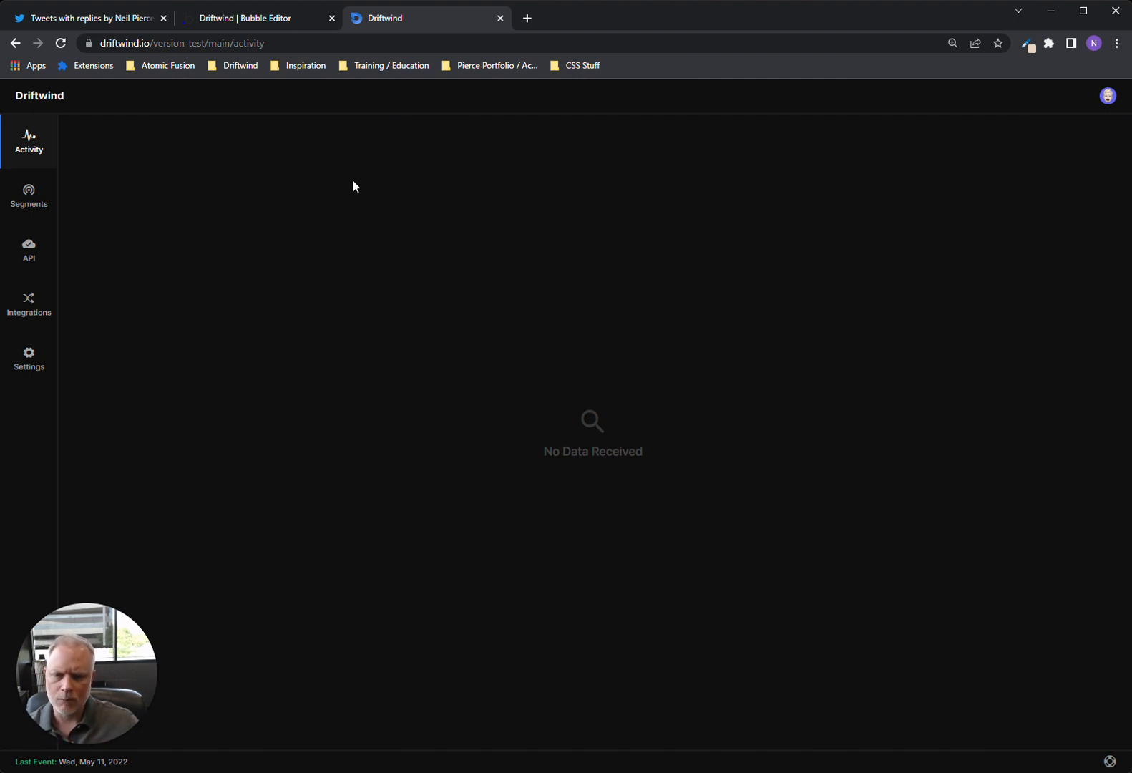
mouse_move(464, 285)
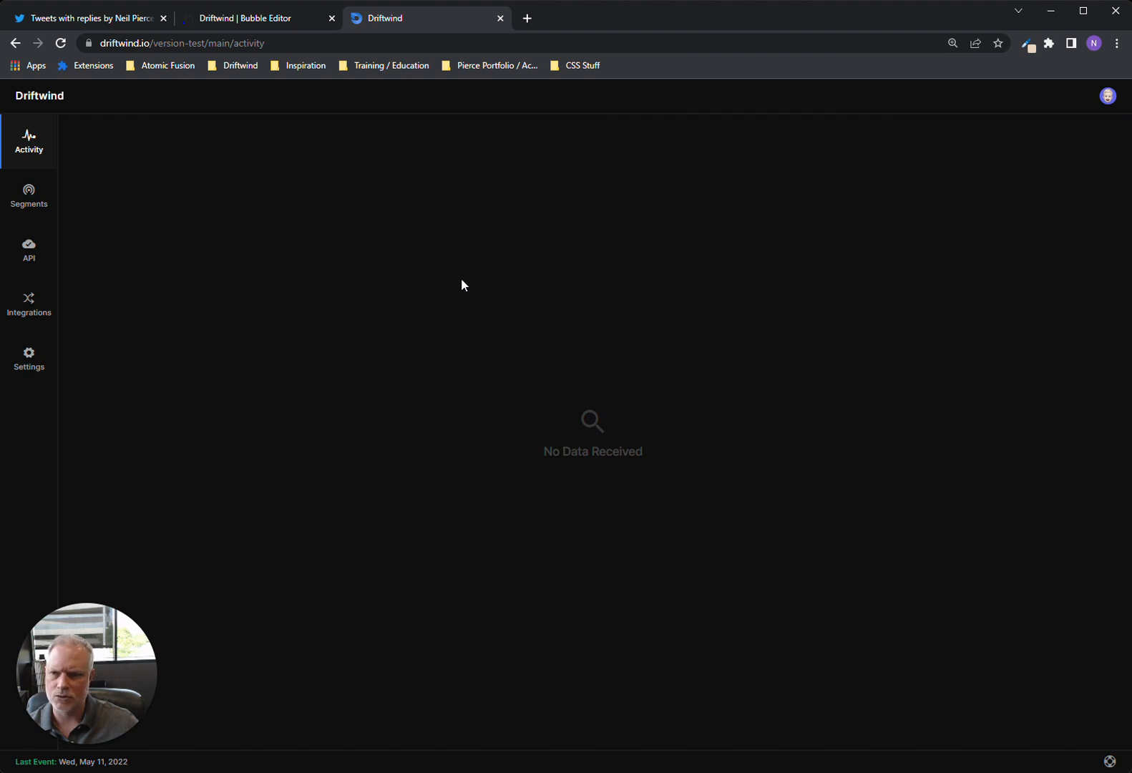
mouse_move(573, 362)
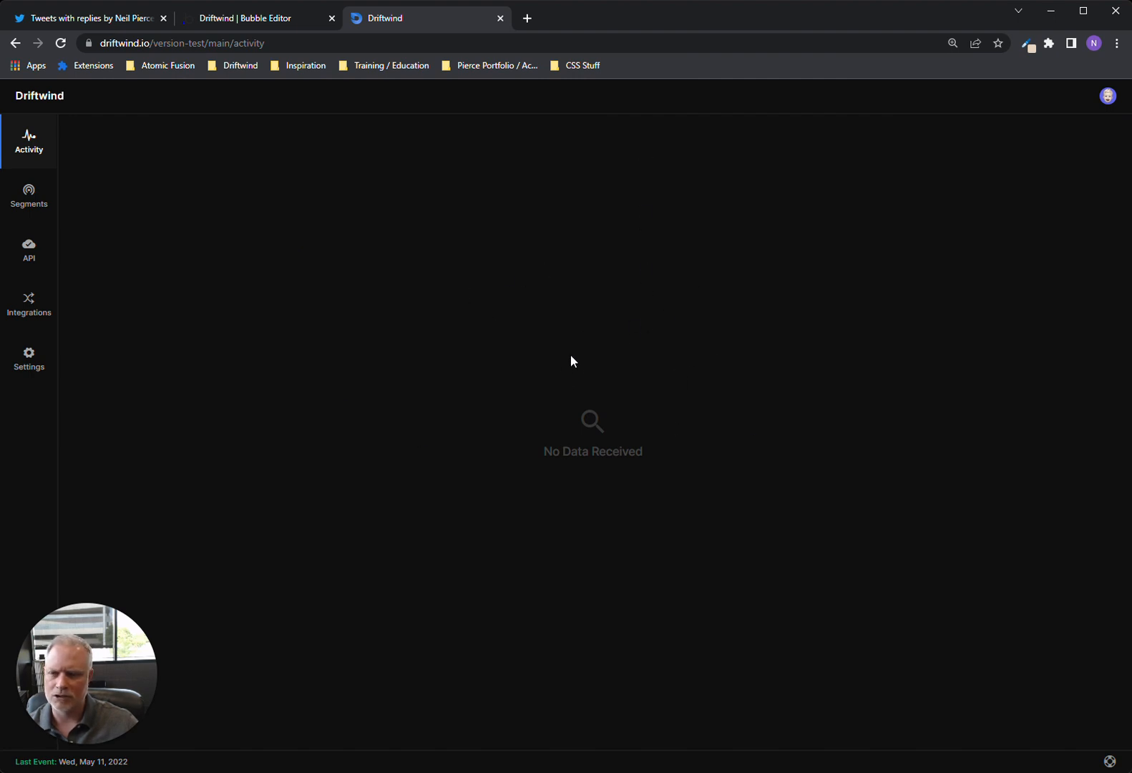
mouse_move(562, 361)
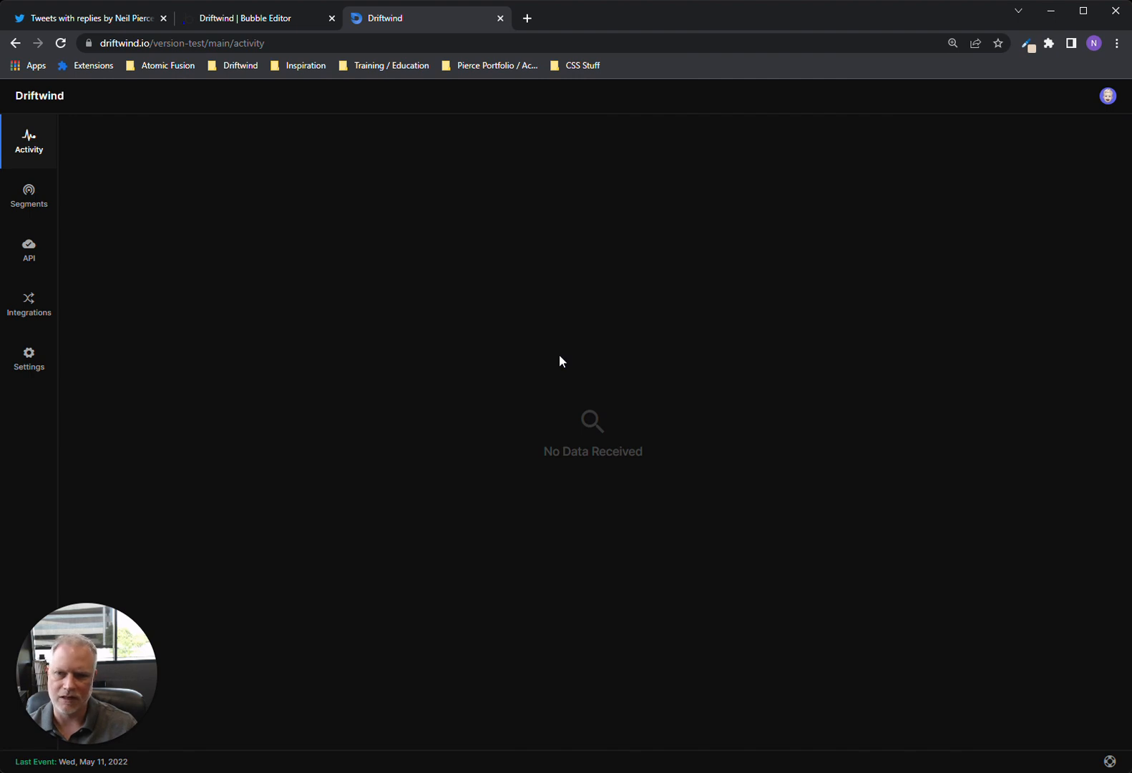
mouse_move(521, 321)
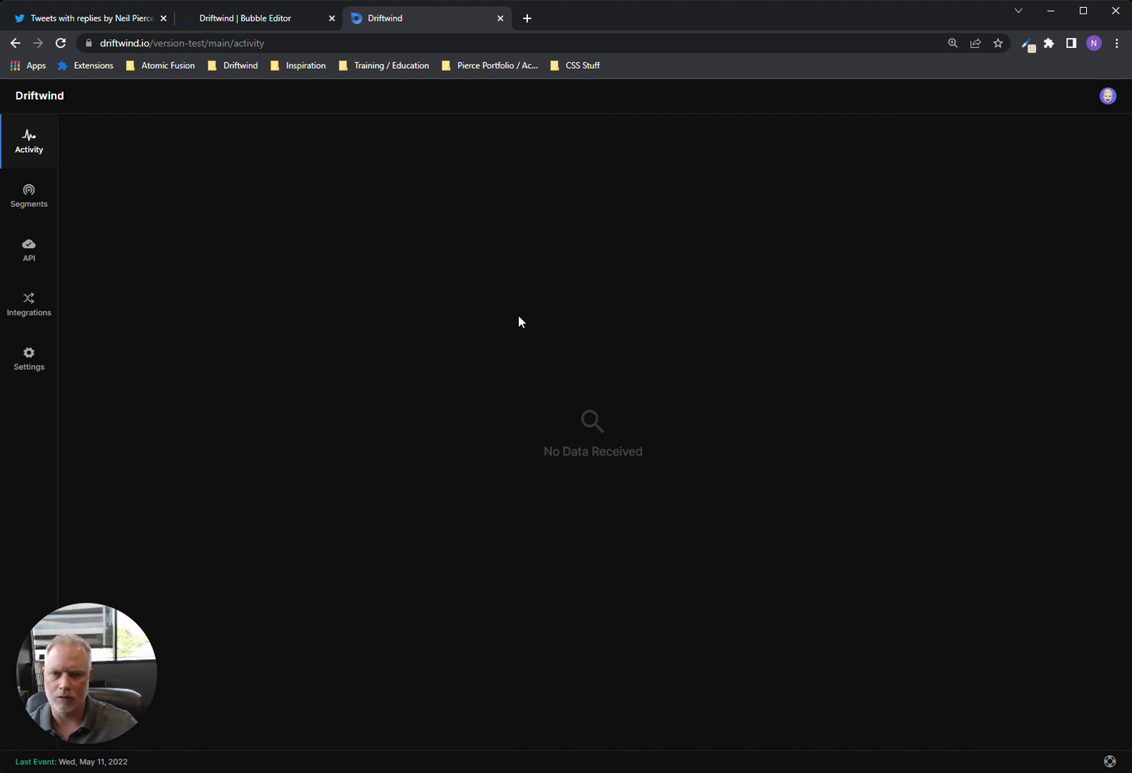
mouse_move(452, 615)
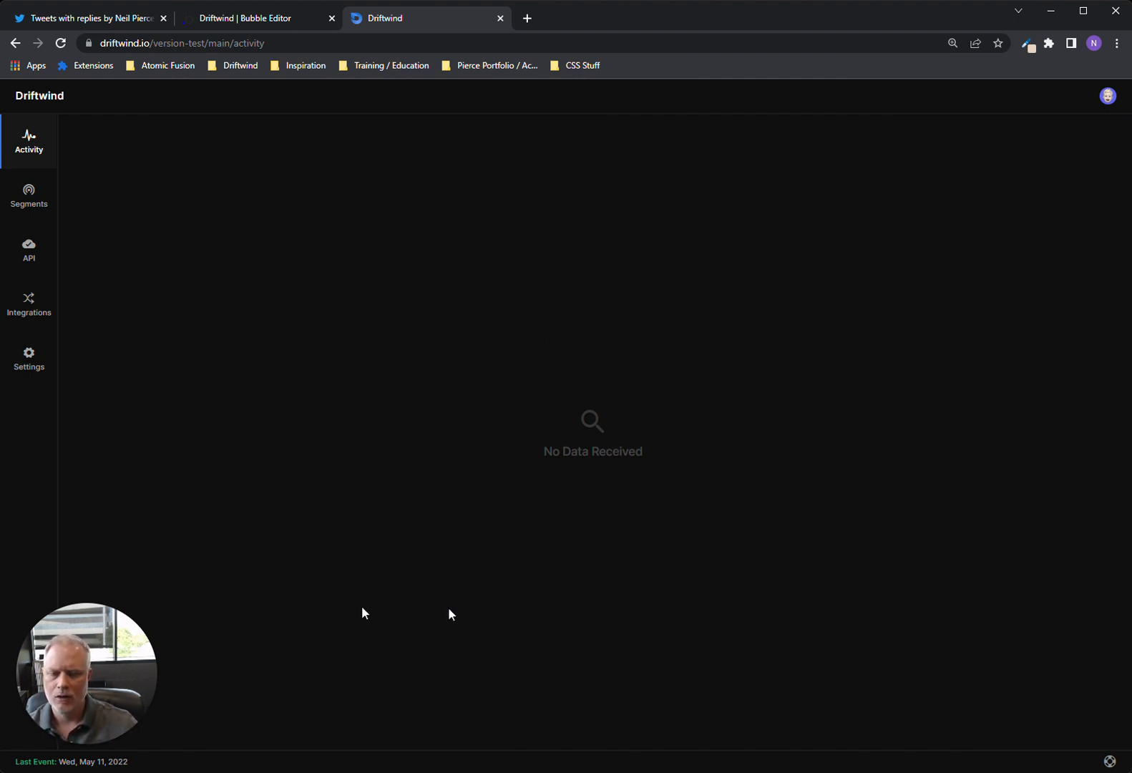
mouse_move(656, 423)
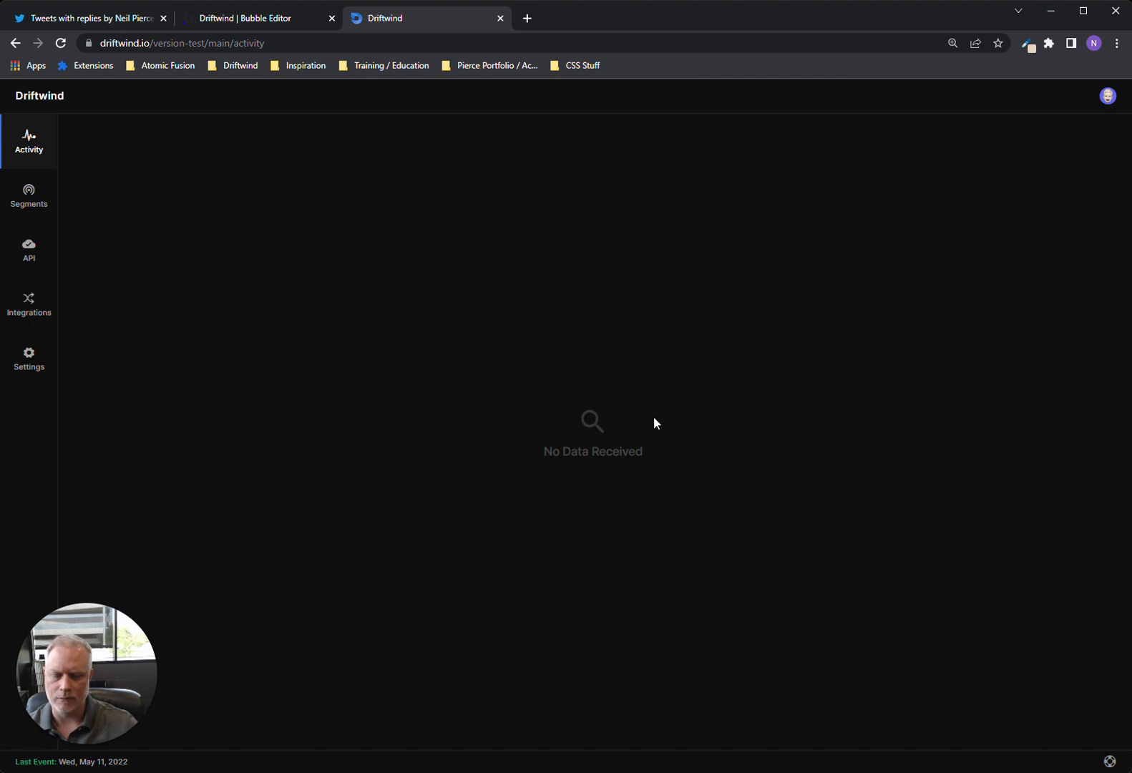
mouse_move(484, 410)
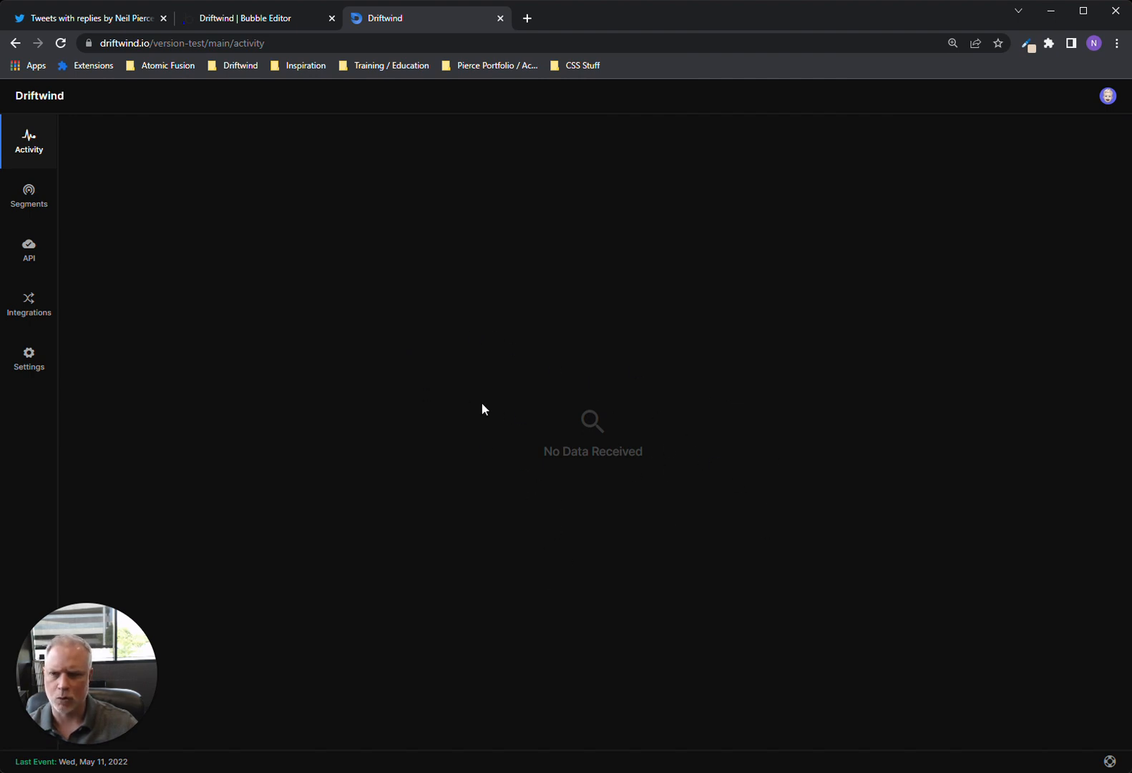
mouse_move(269, 84)
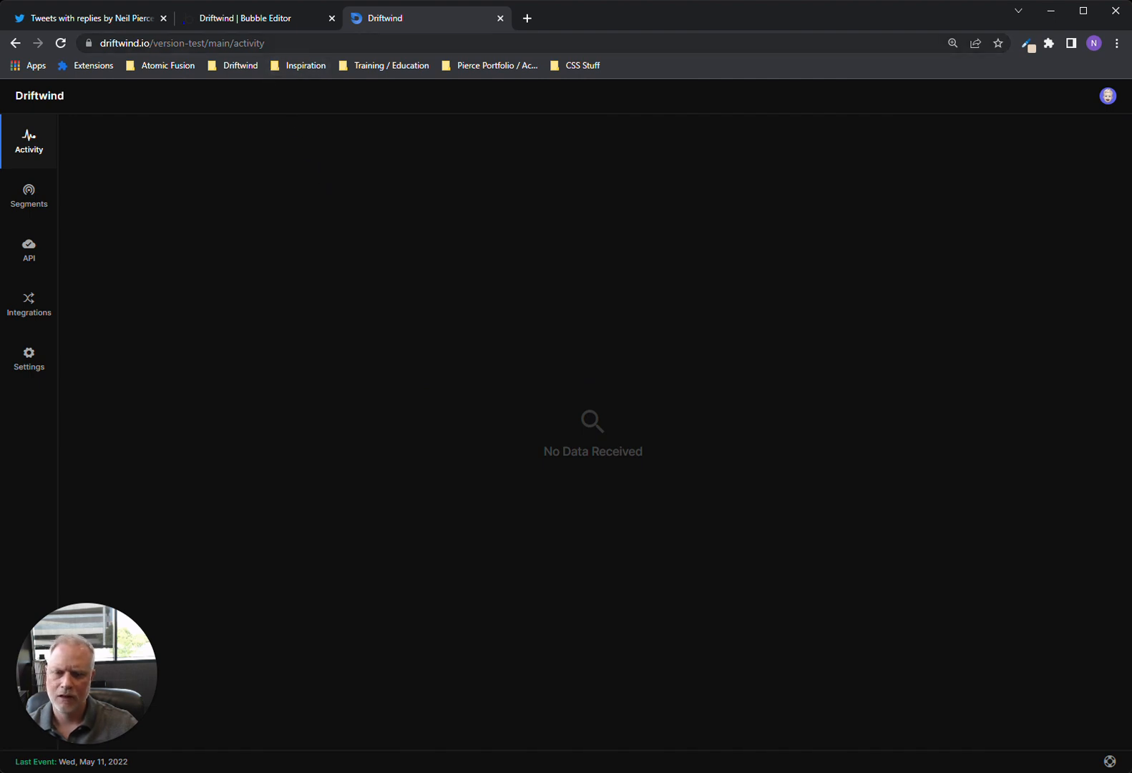
mouse_move(269, 77)
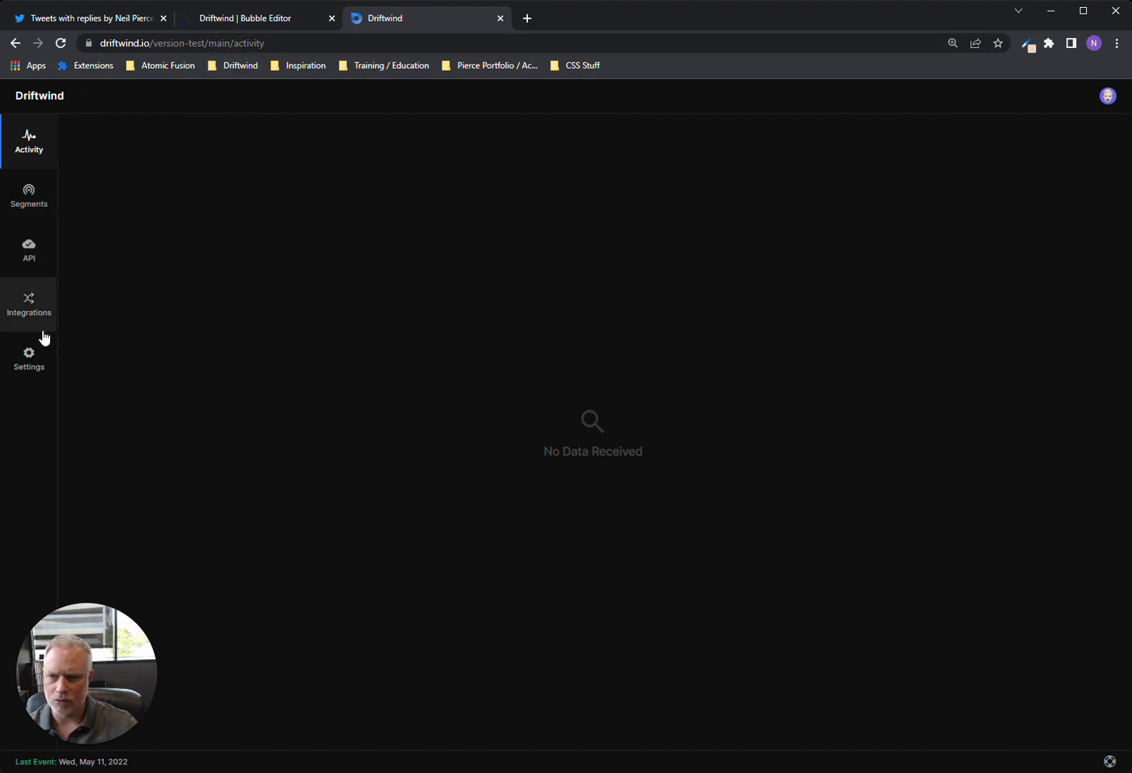
mouse_move(38, 193)
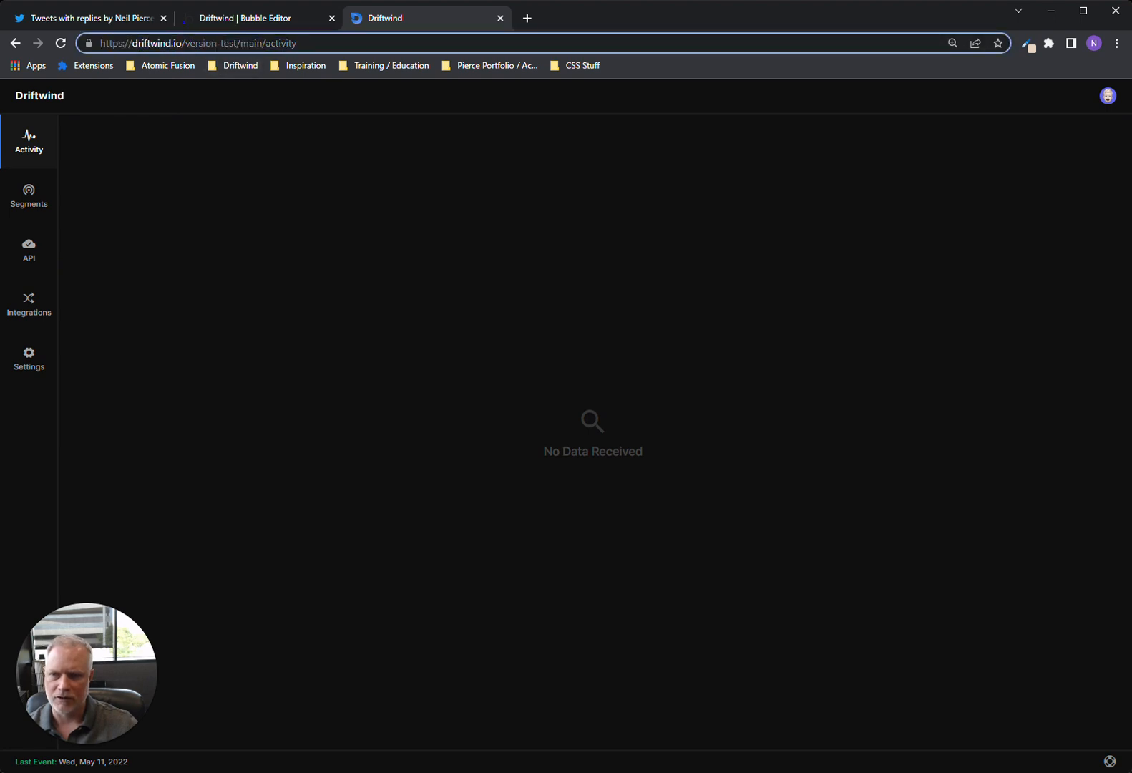
double_click(214, 43)
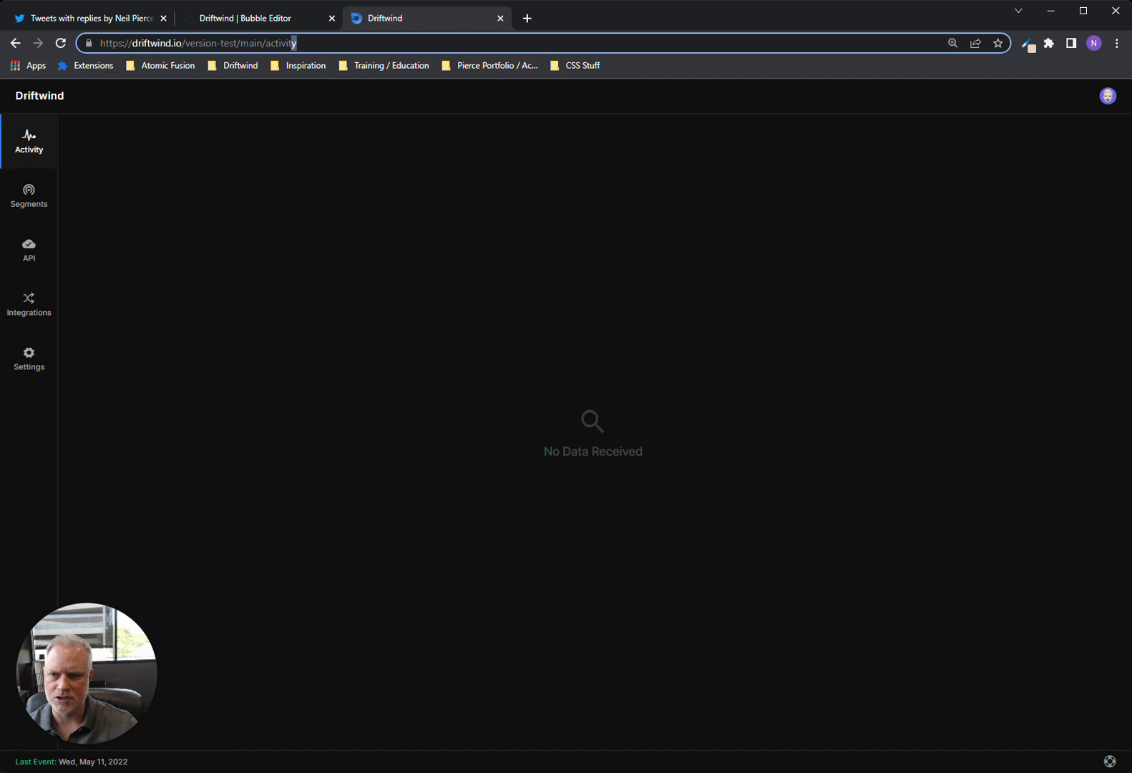
double_click(286, 43)
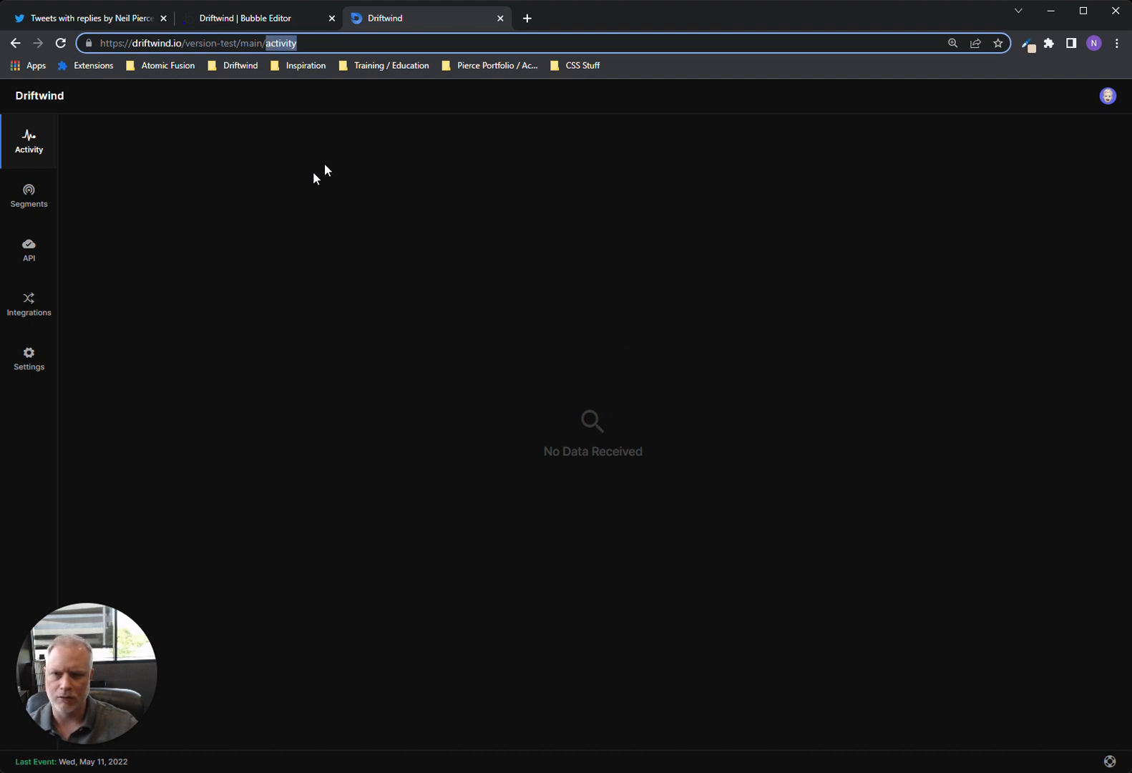
click(254, 18)
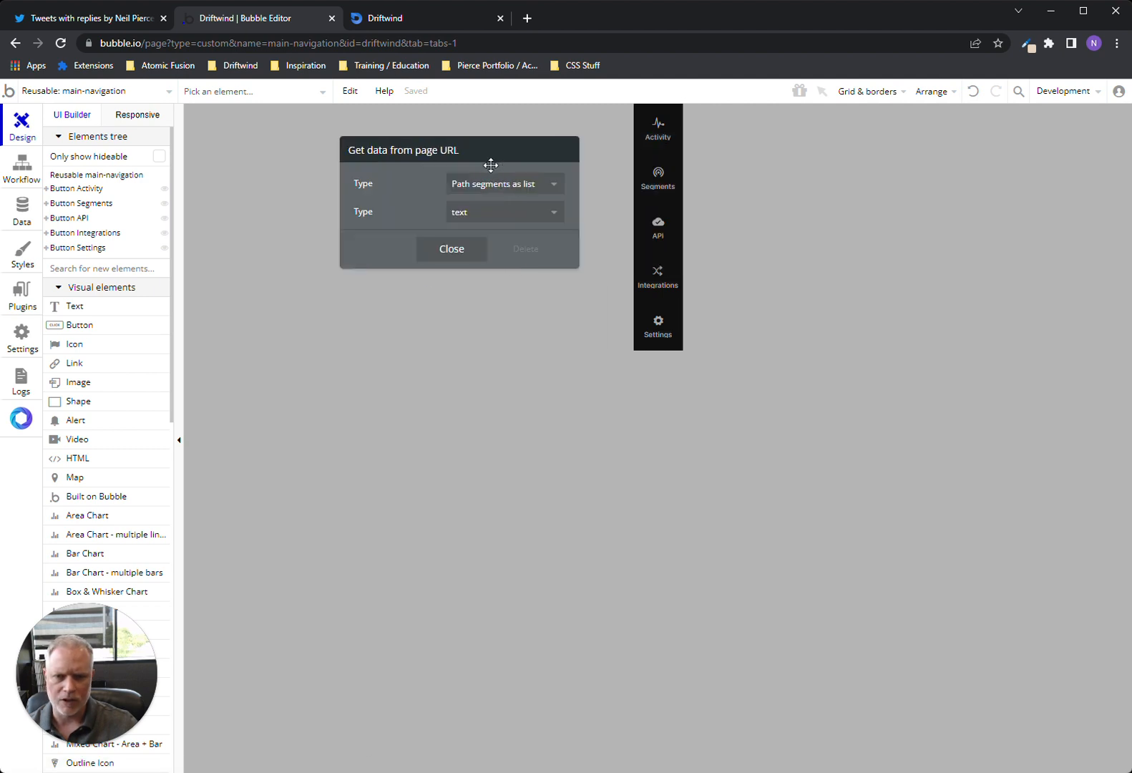
Check Button Activity's condition on page URL item #2 and its path-segments source
click(657, 128)
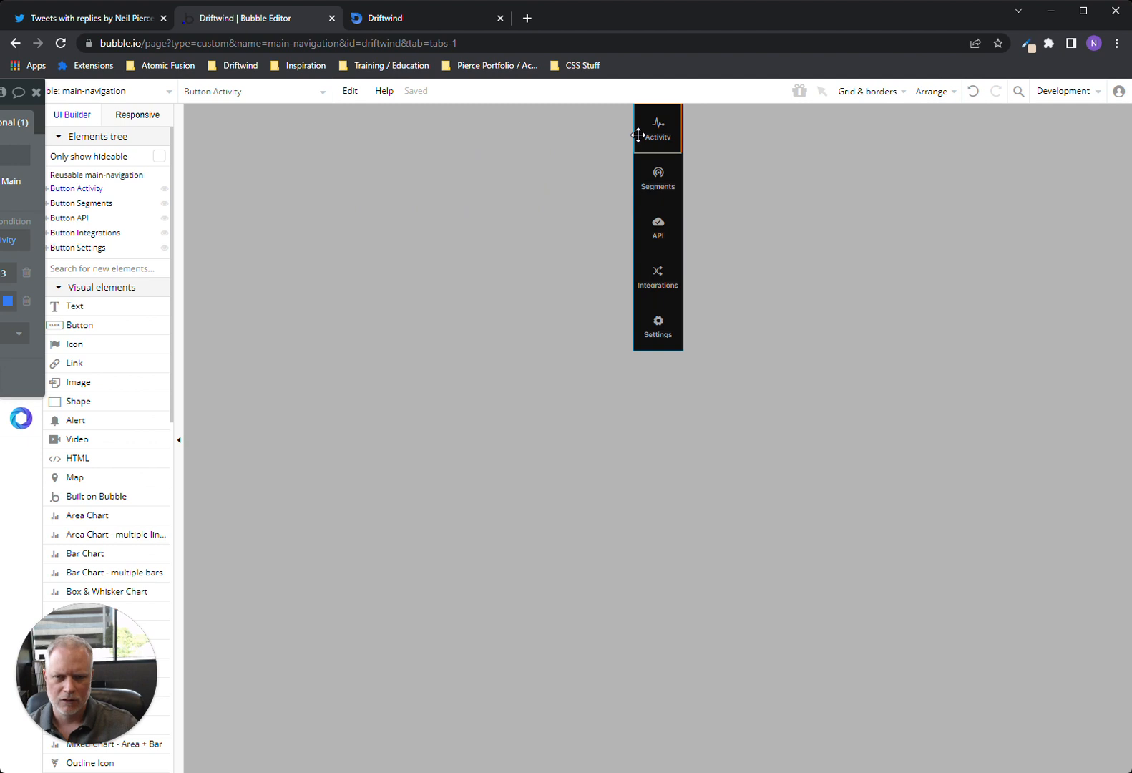
click(657, 129)
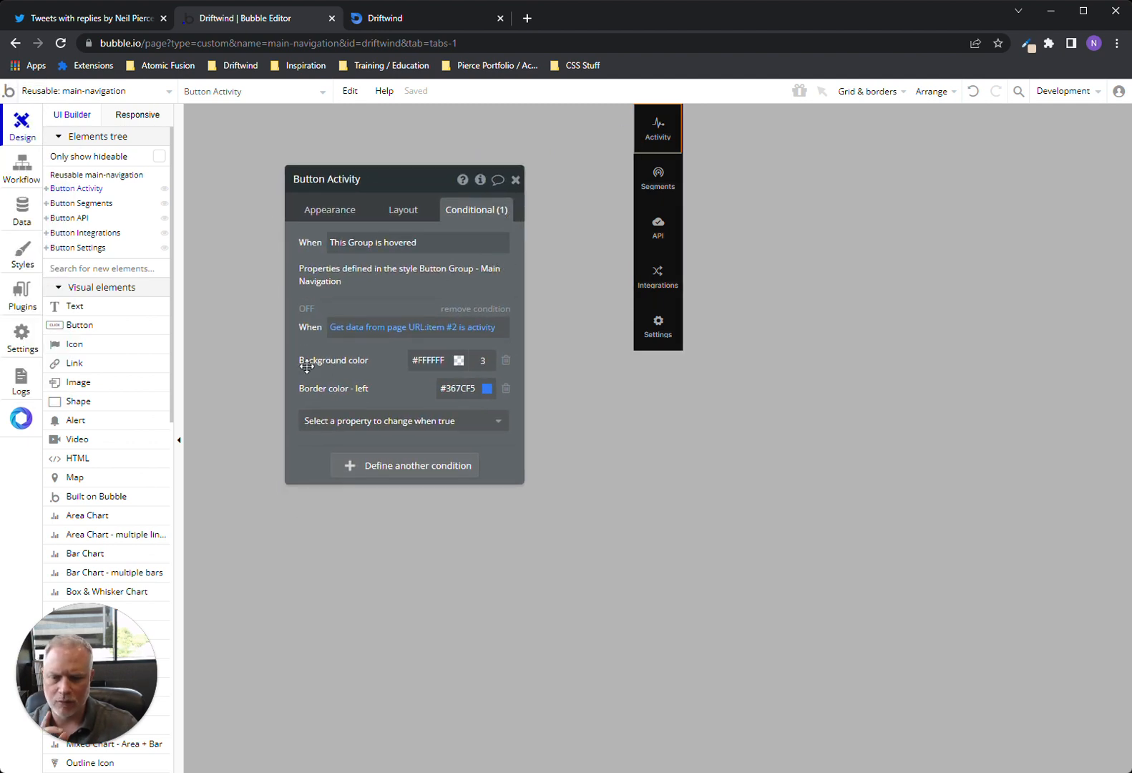
mouse_move(365, 332)
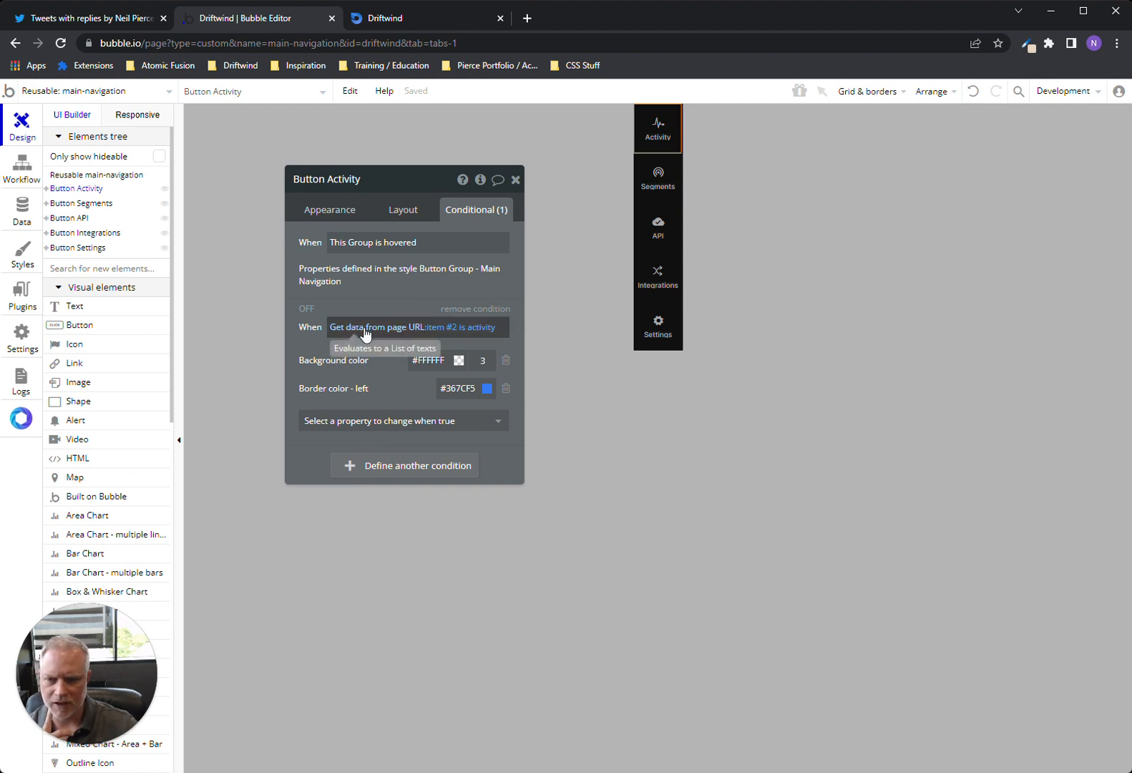
click(387, 327)
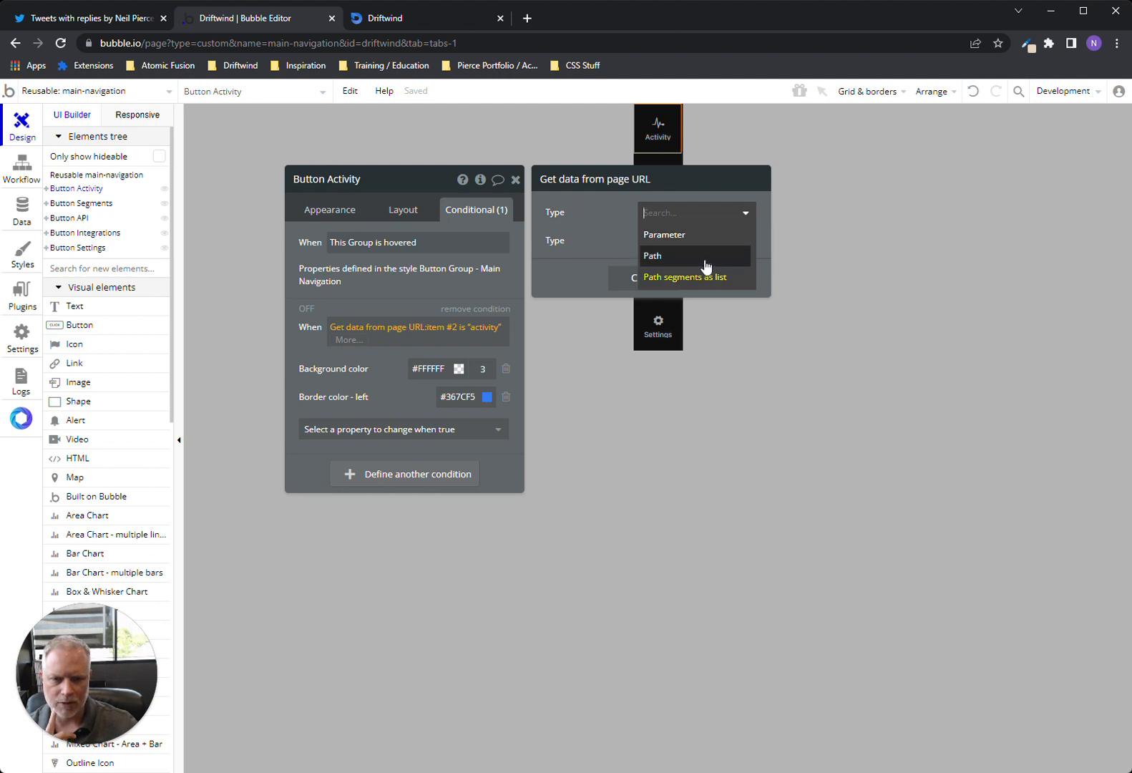
mouse_move(716, 280)
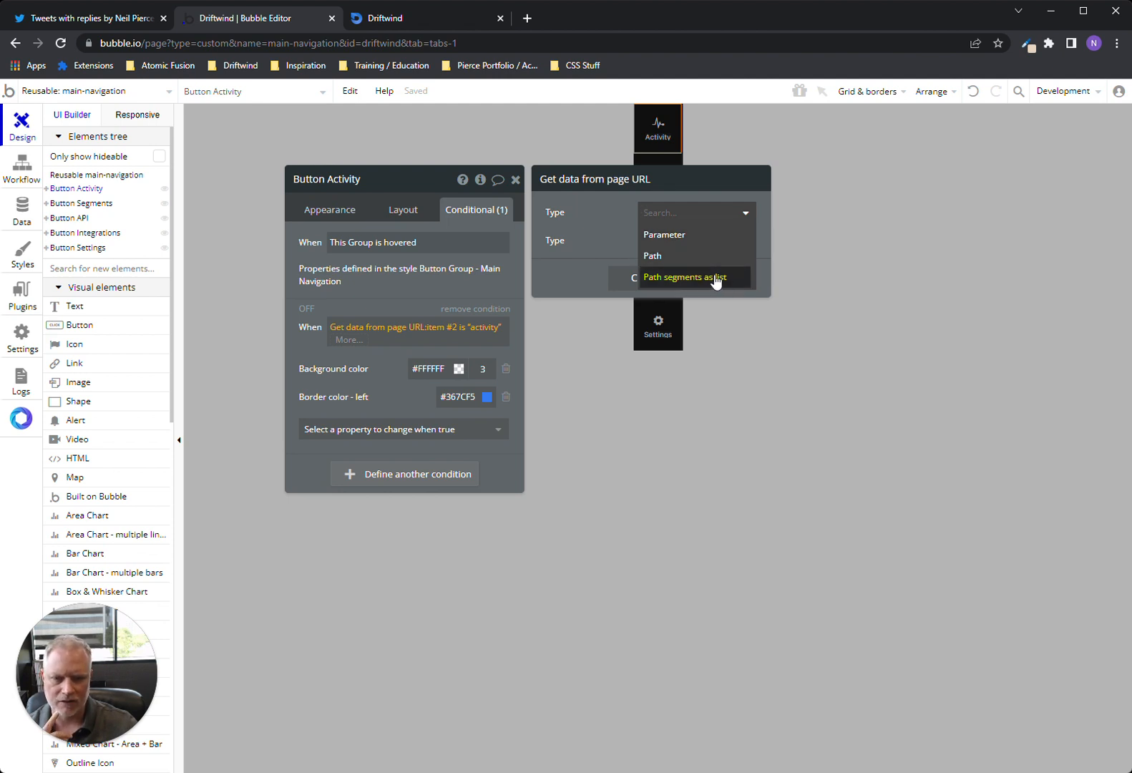
click(684, 277)
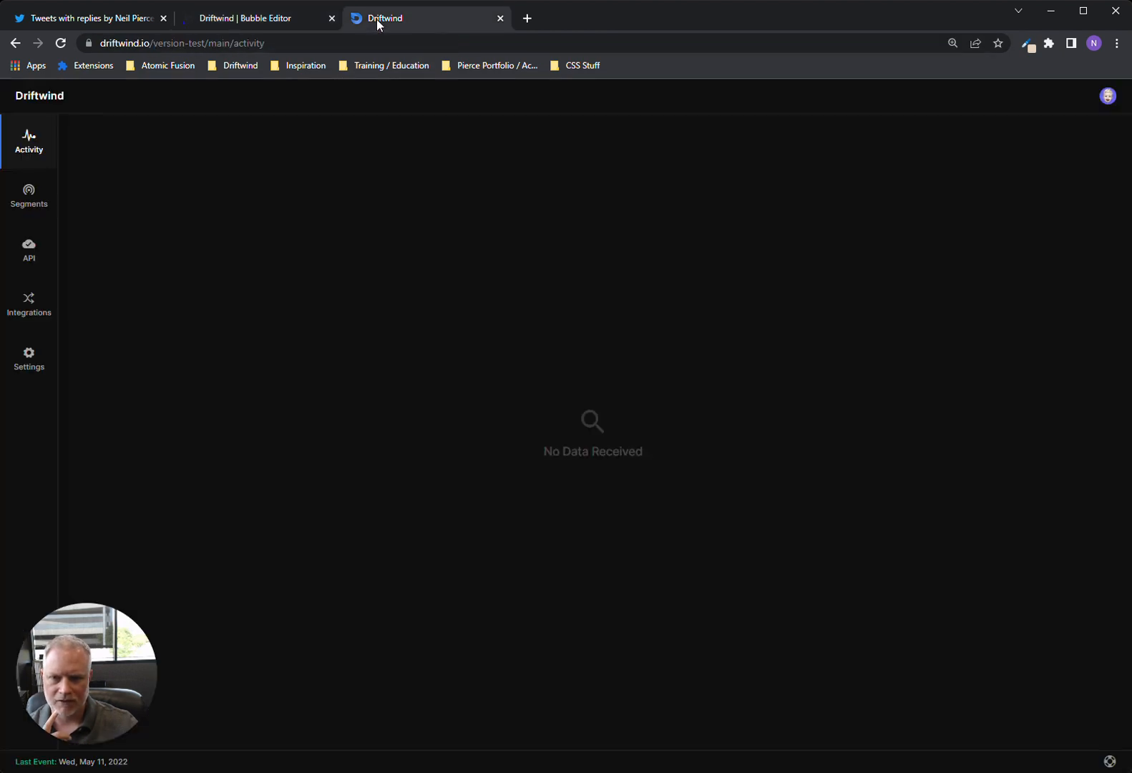
Highlight the 'main' and 'activity' path segments in Driftwind's address, then go back to Bubble
click(183, 43)
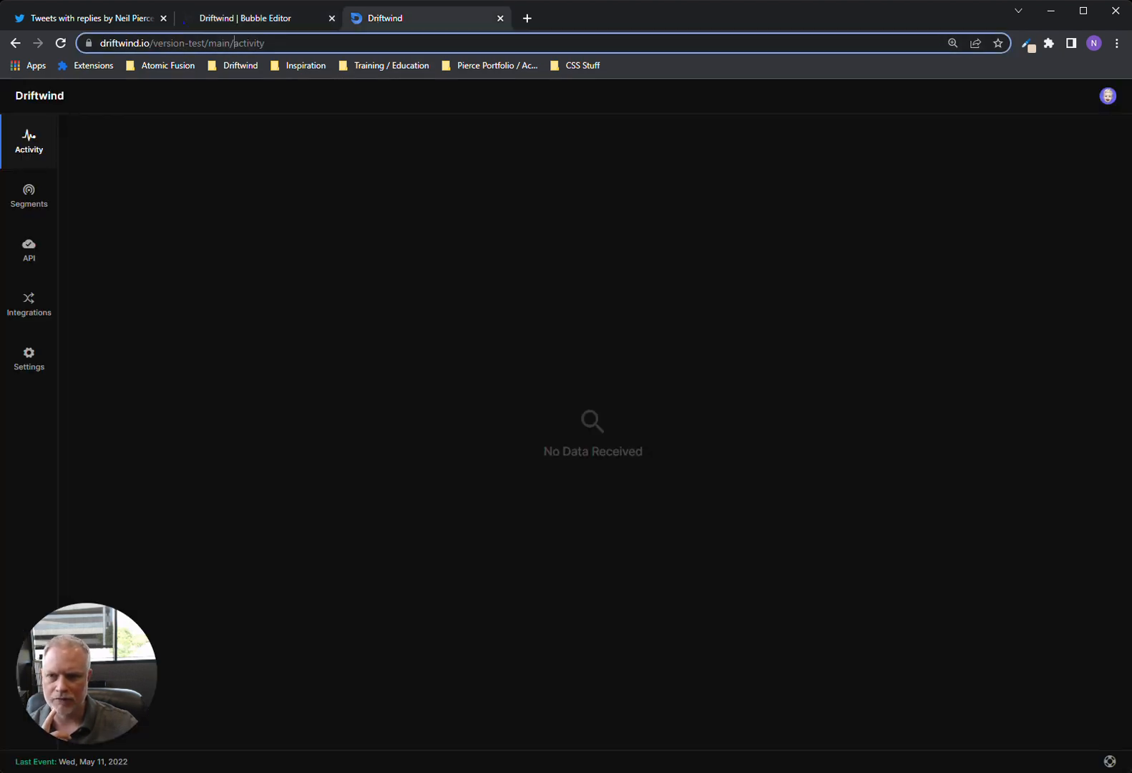
double_click(254, 43)
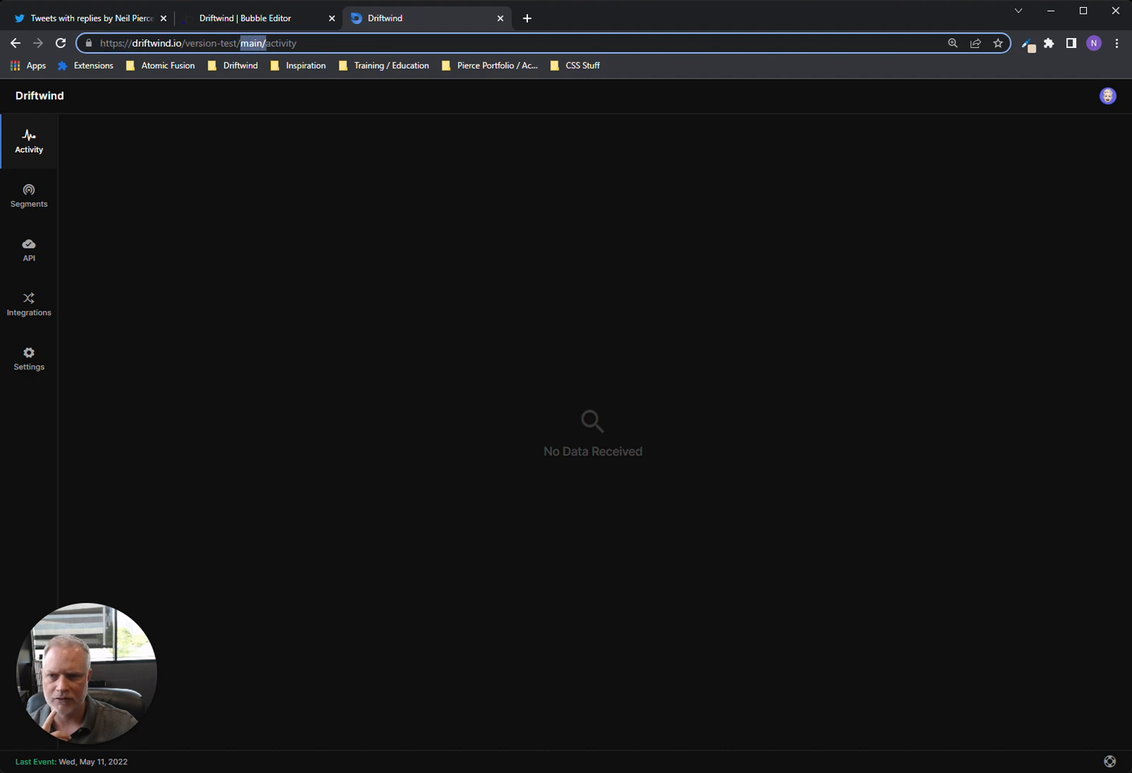
double_click(284, 43)
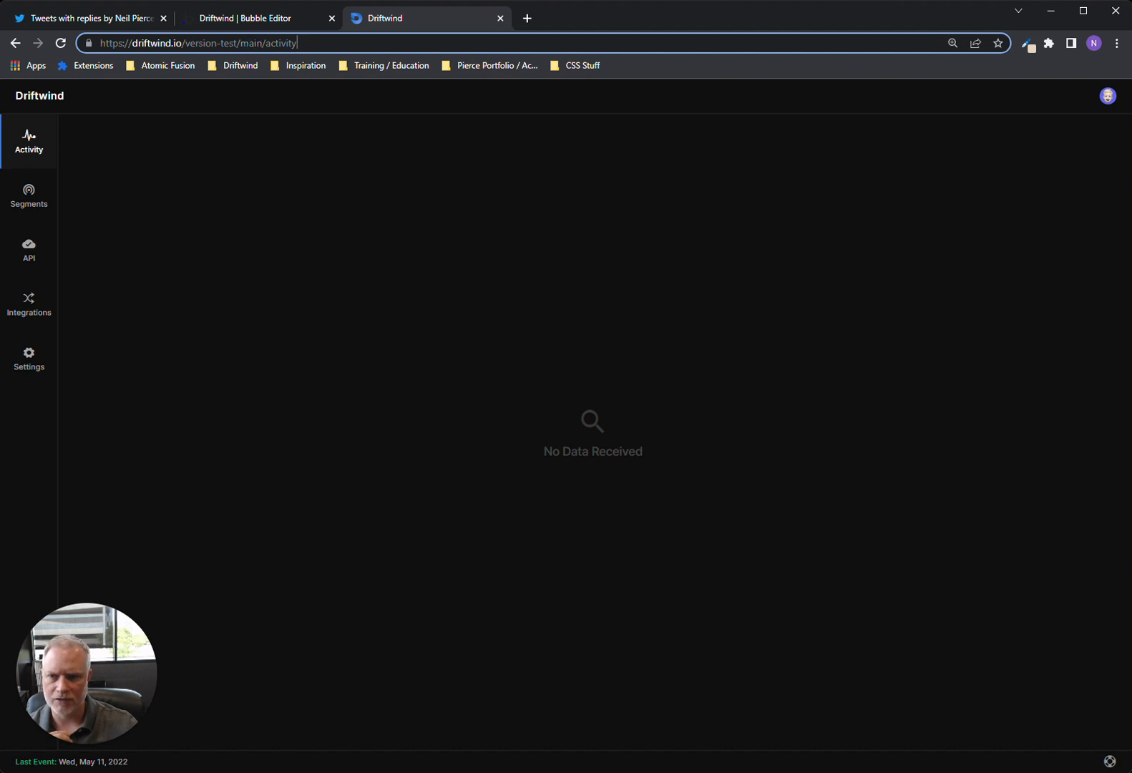
double_click(281, 43)
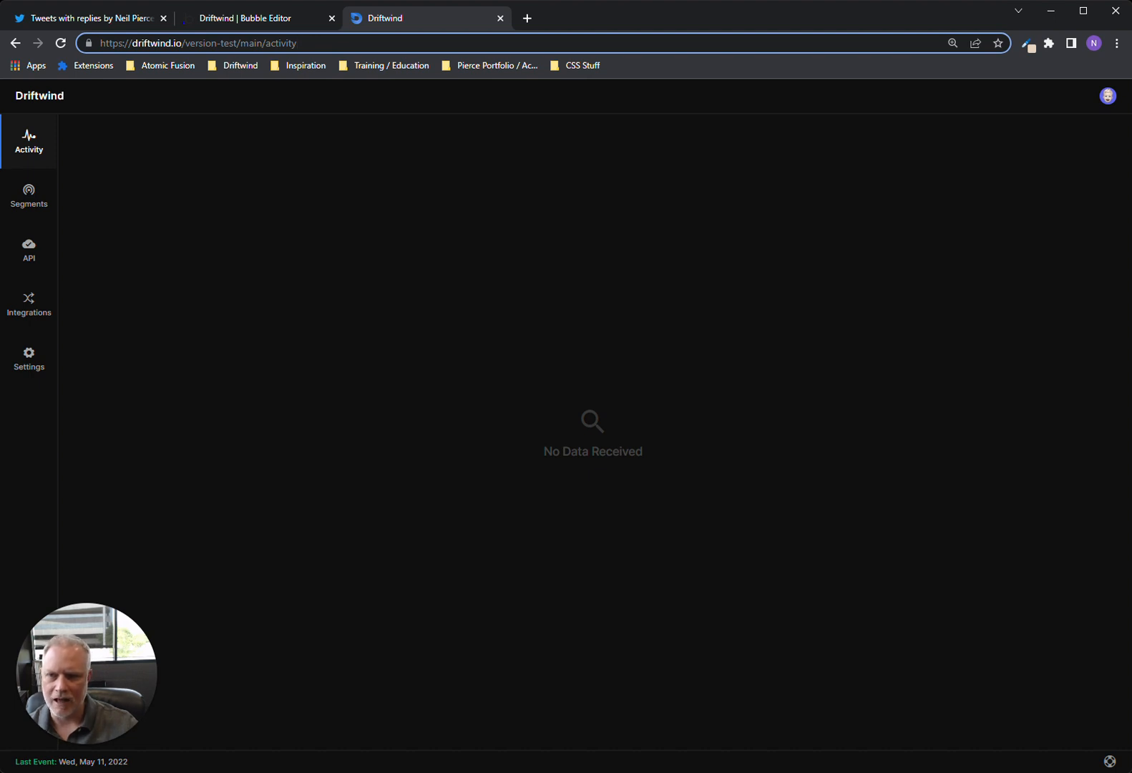
mouse_move(318, 38)
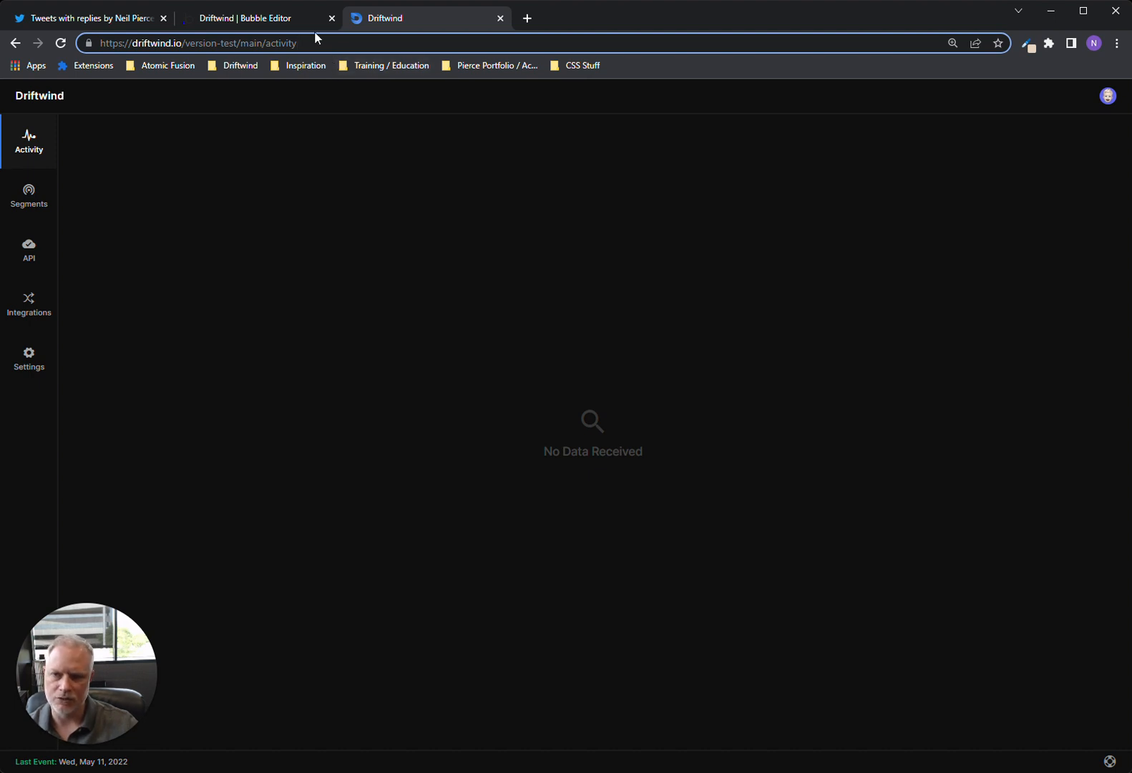
click(251, 18)
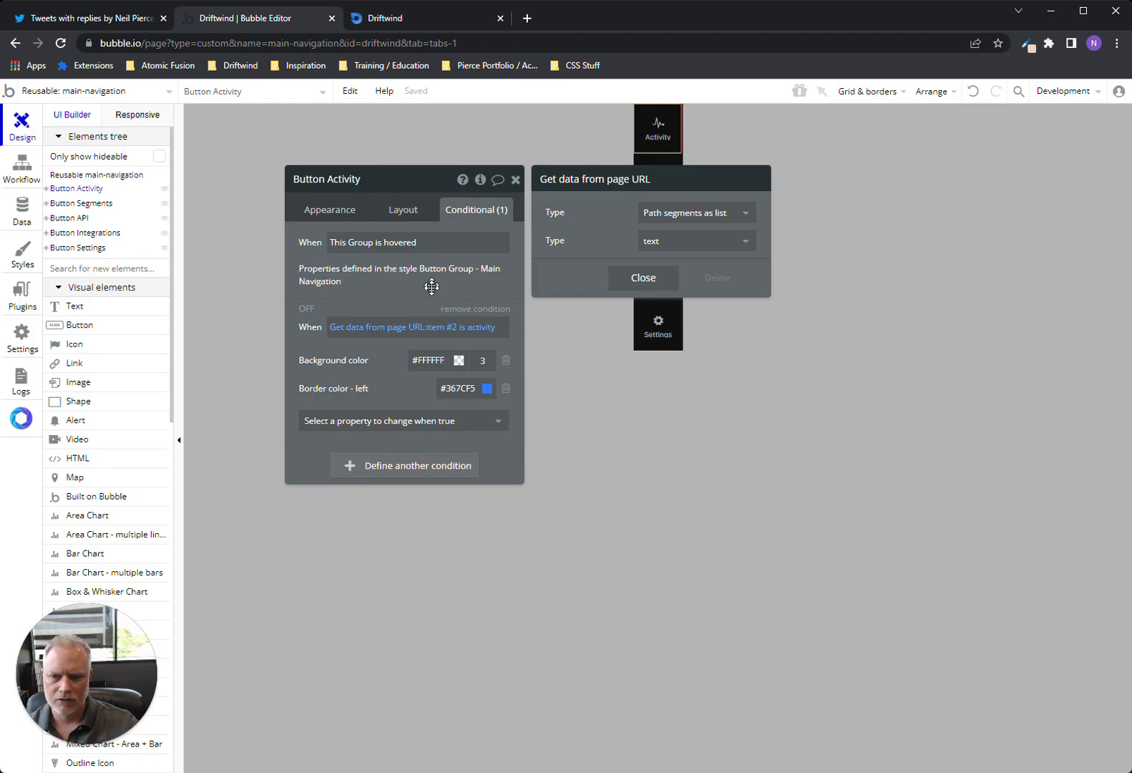
Re-inspect the condition's page URL source and its Type options, then return to Driftwind
click(642, 278)
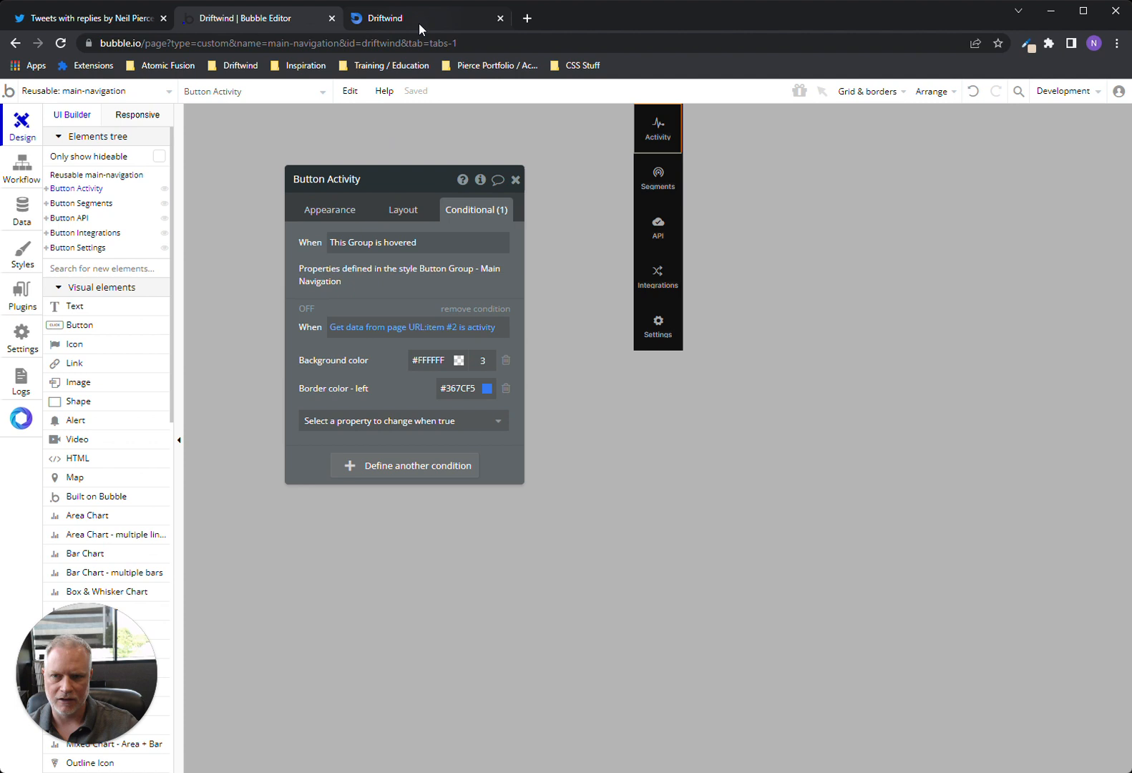
click(411, 18)
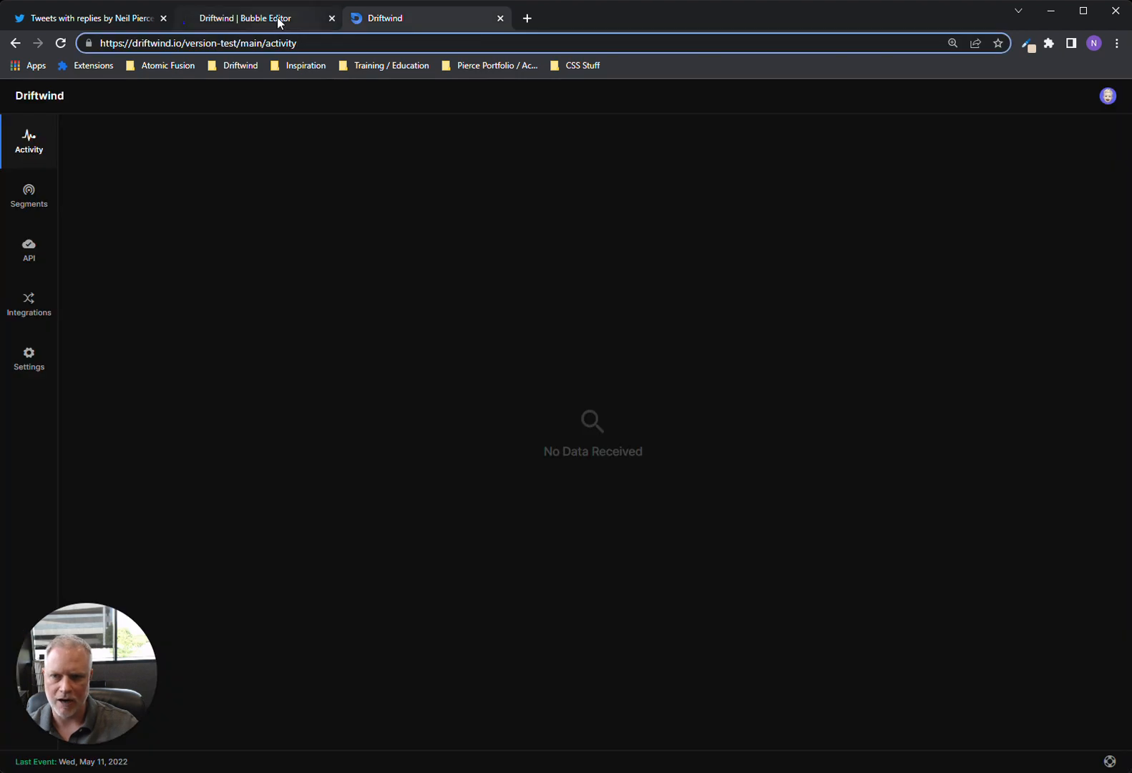
click(254, 18)
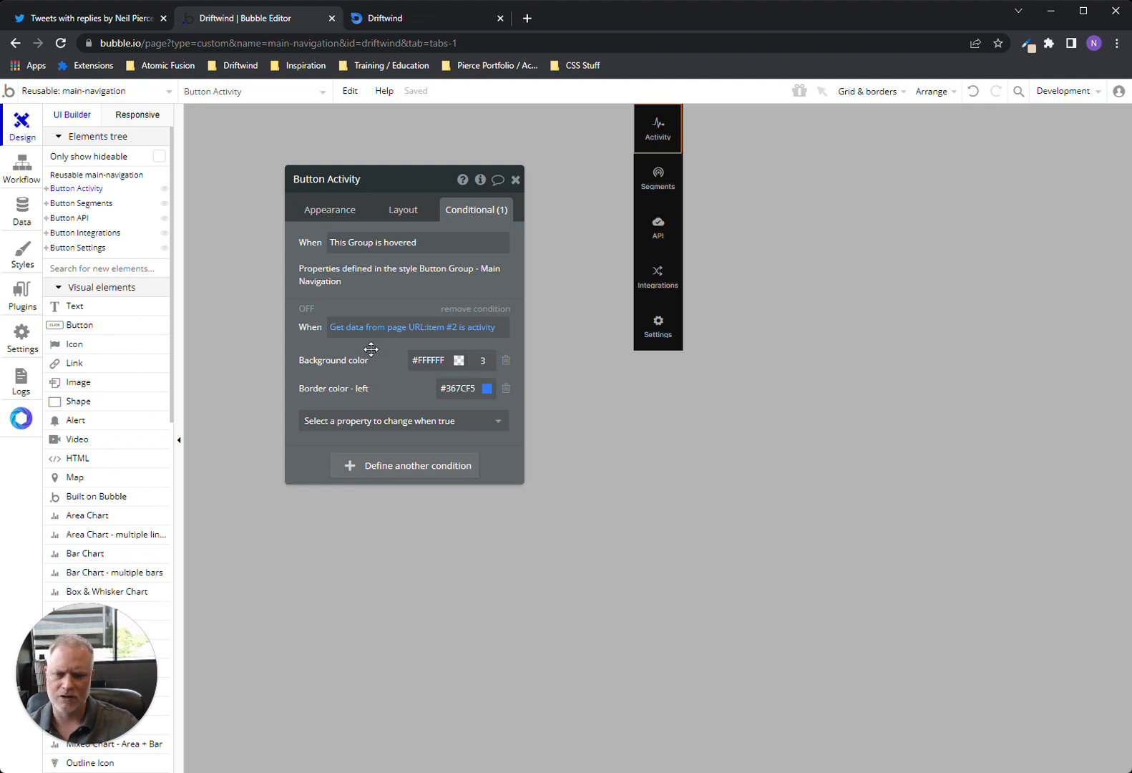
click(413, 326)
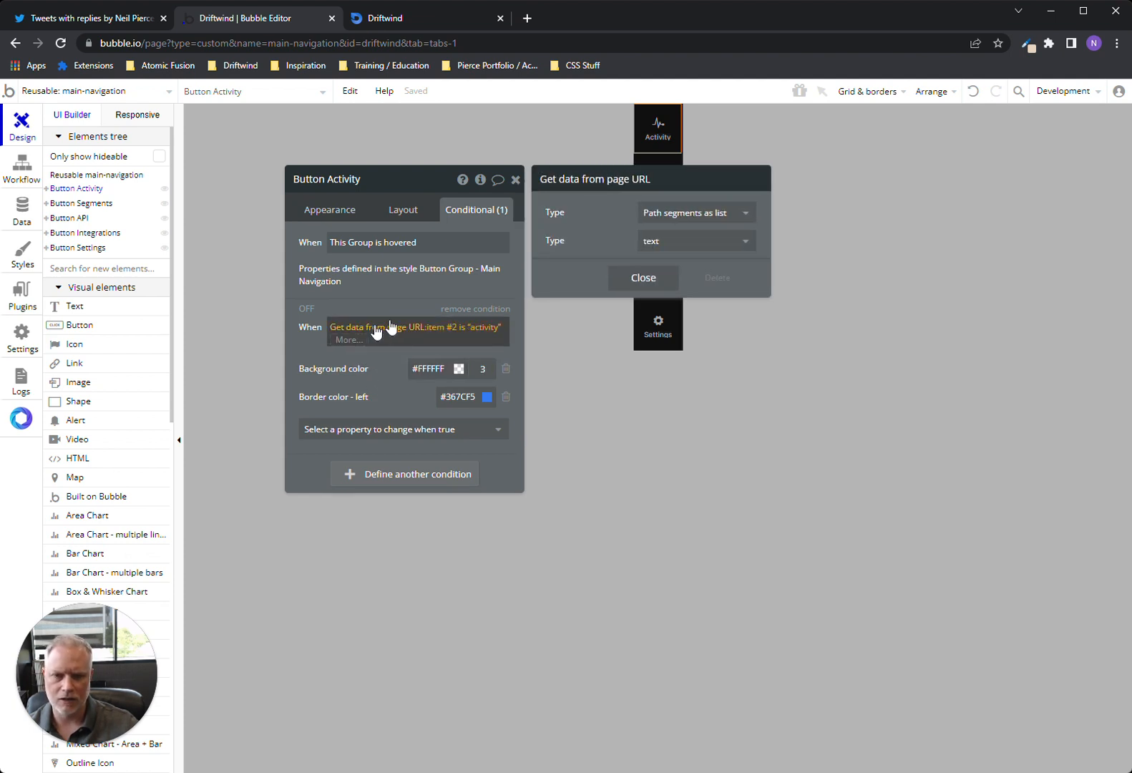
mouse_move(673, 245)
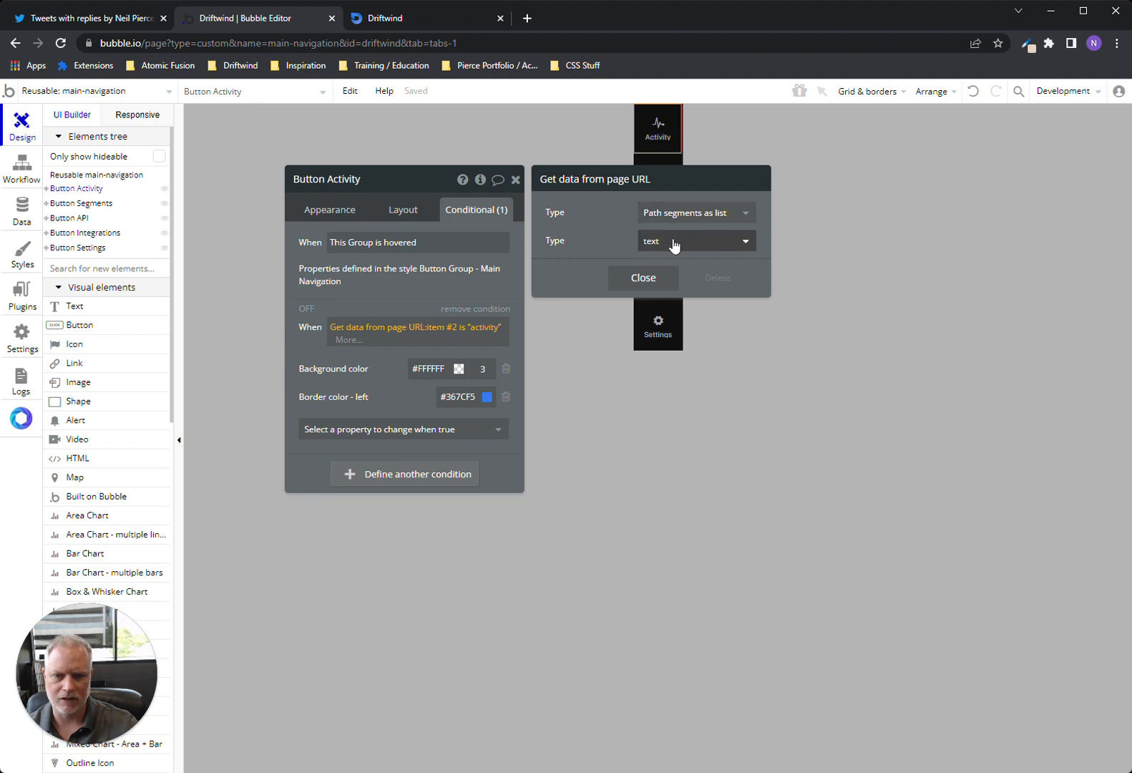
mouse_move(368, 362)
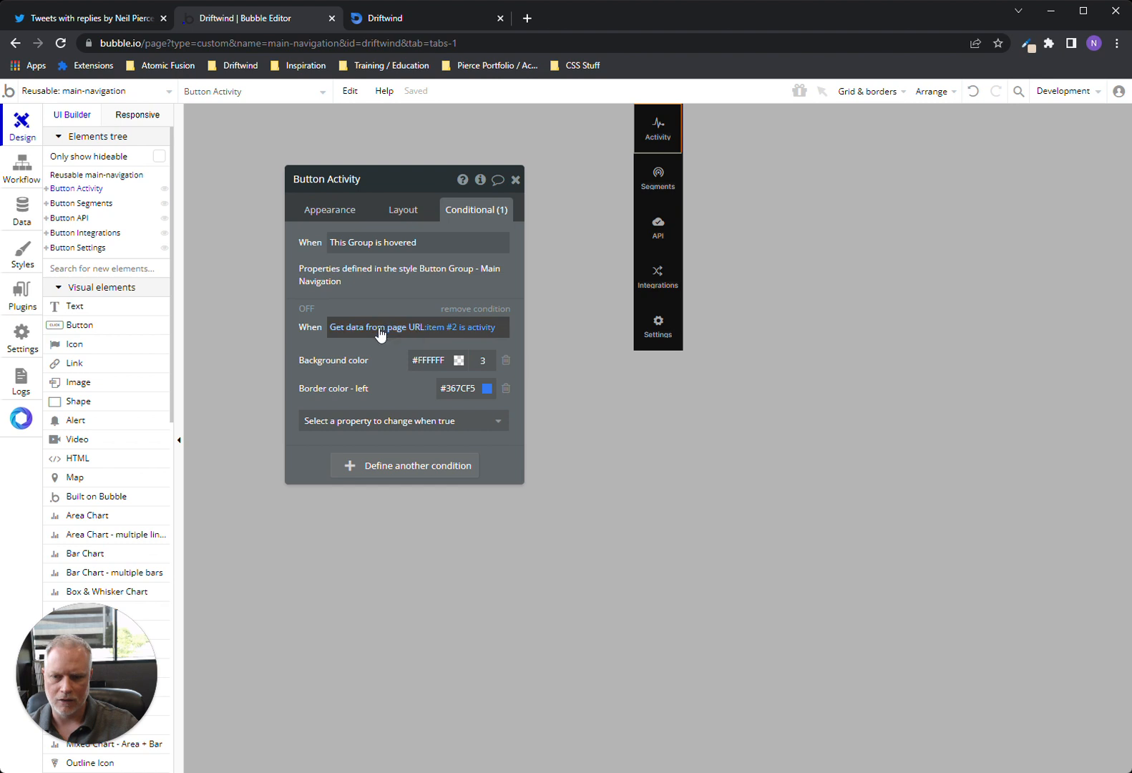
click(380, 327)
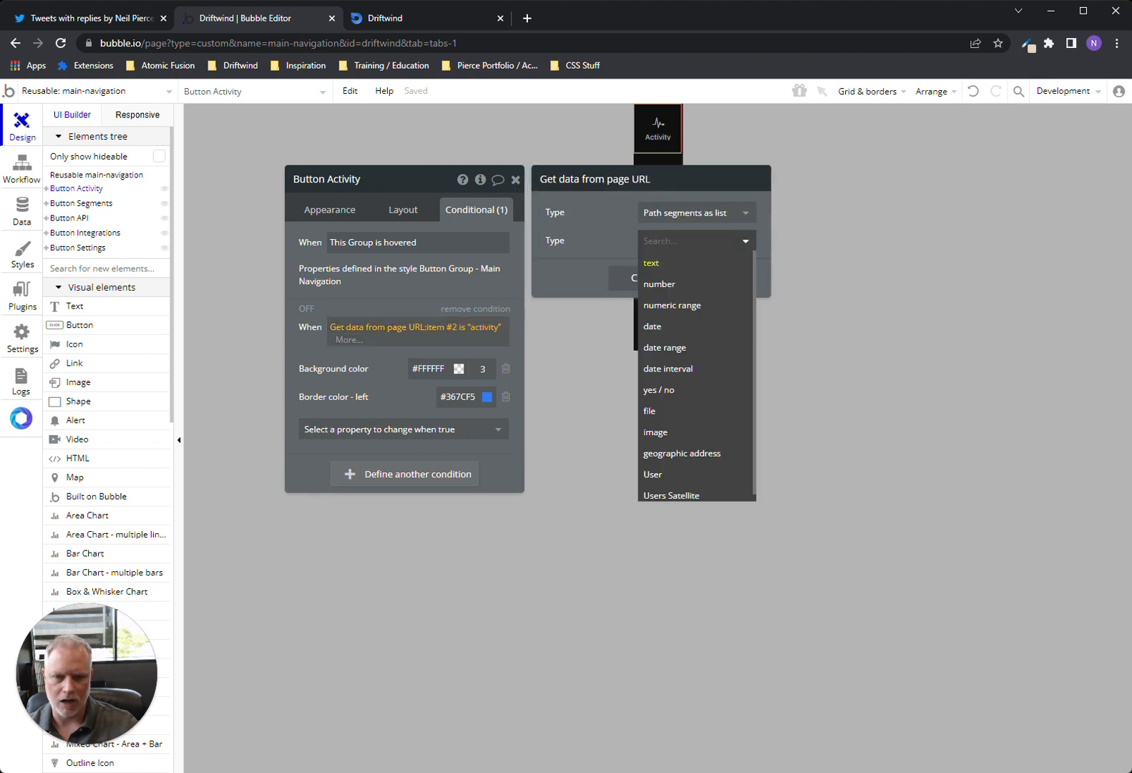
click(650, 262)
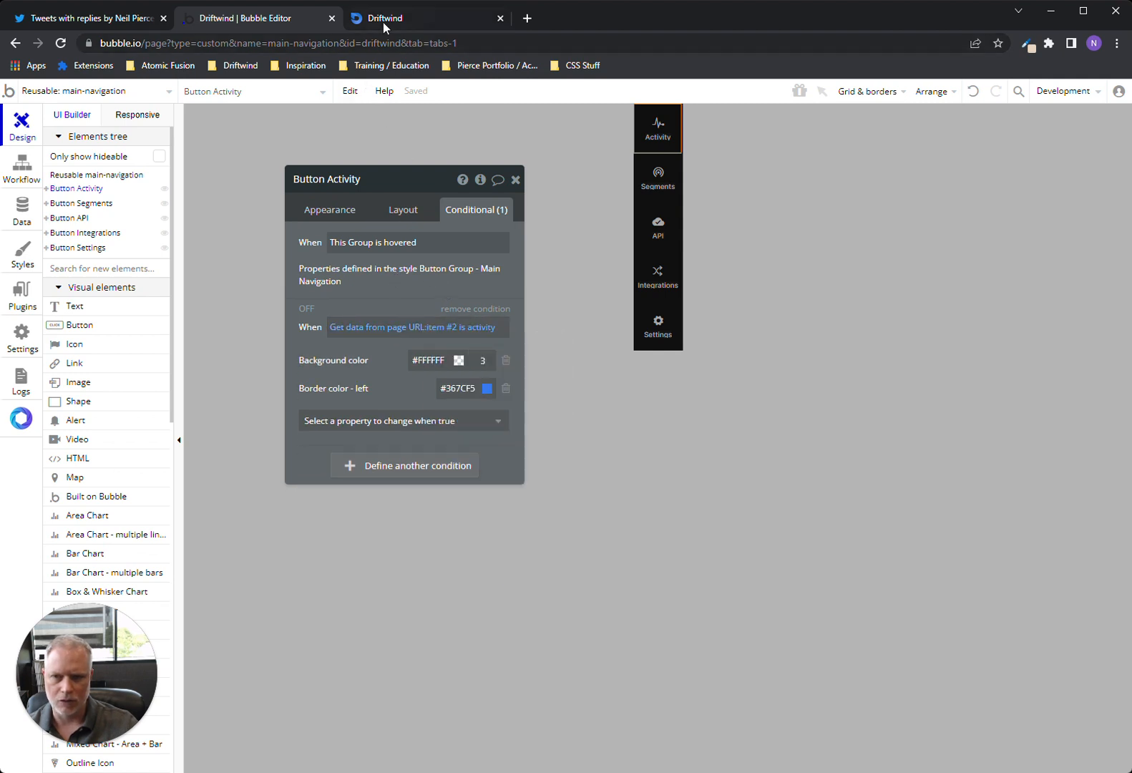
click(422, 18)
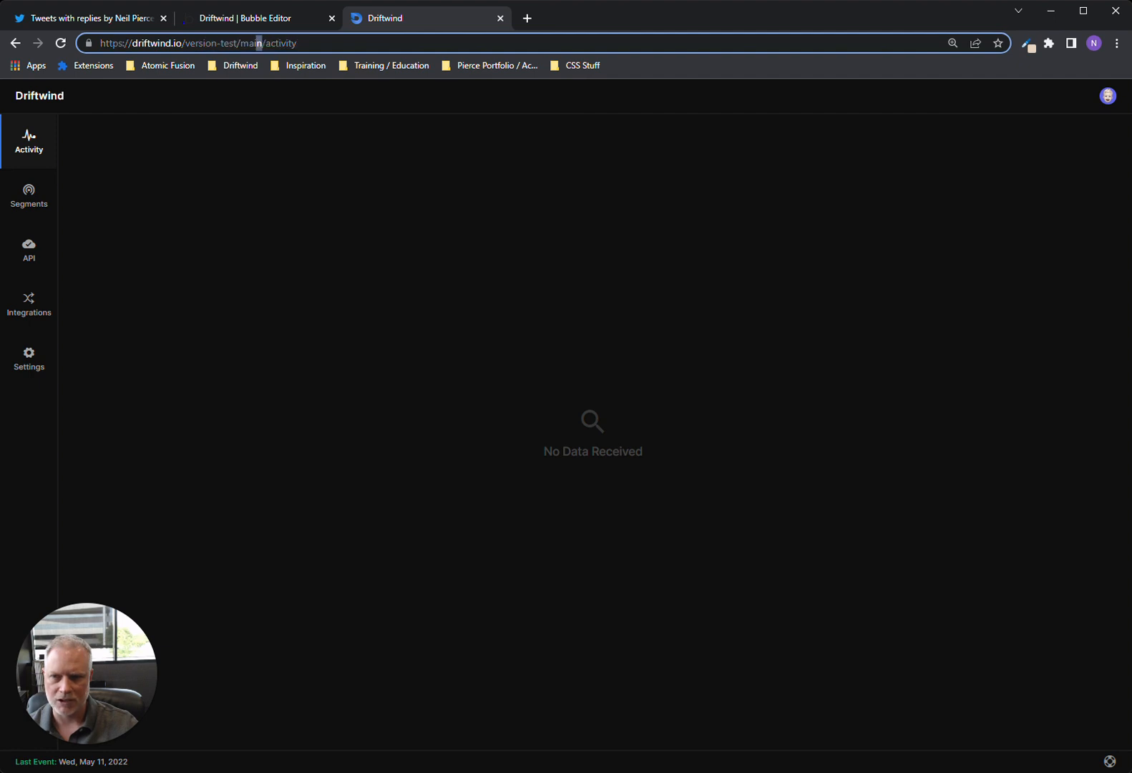
Open Driftwind's Segments, API and Integrations views to watch the URL path change
click(251, 18)
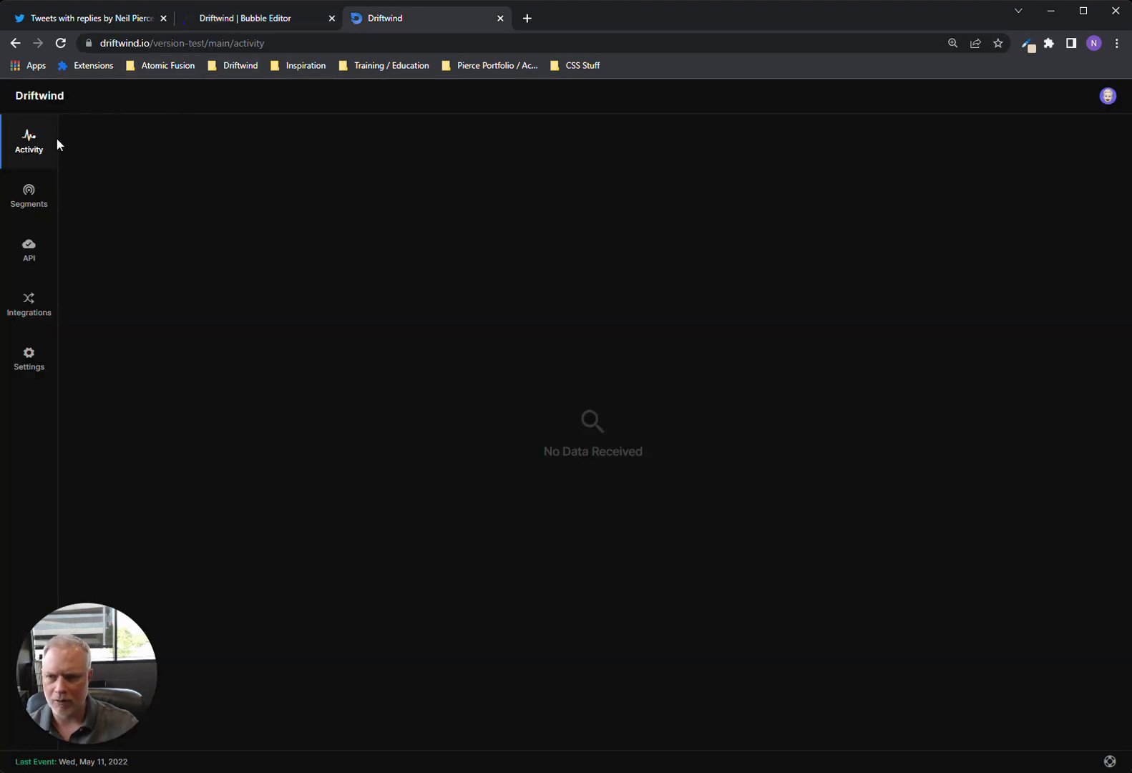
click(29, 197)
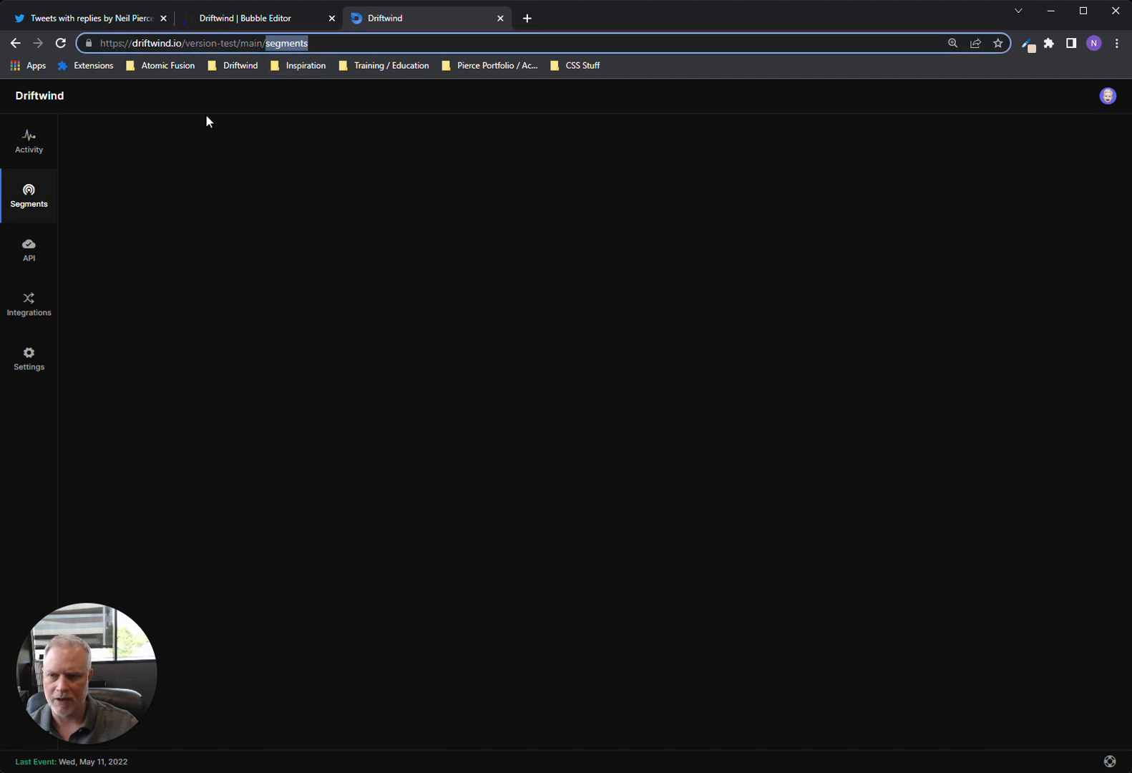
click(29, 247)
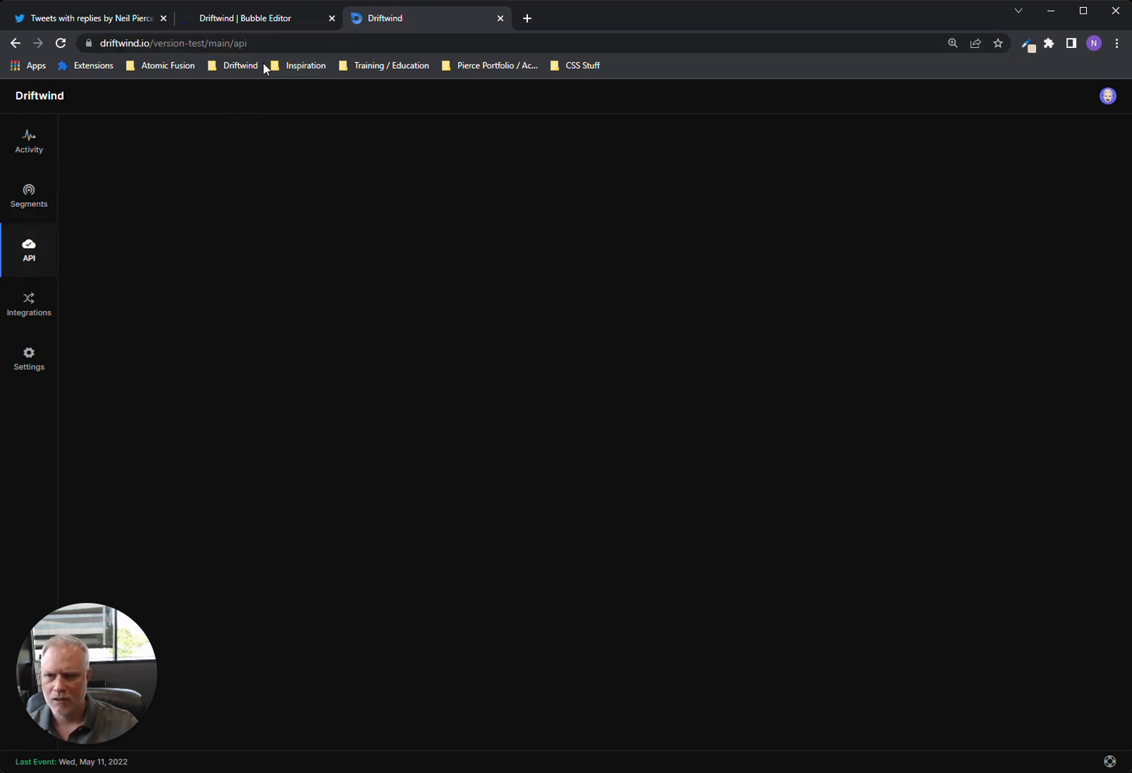
click(29, 302)
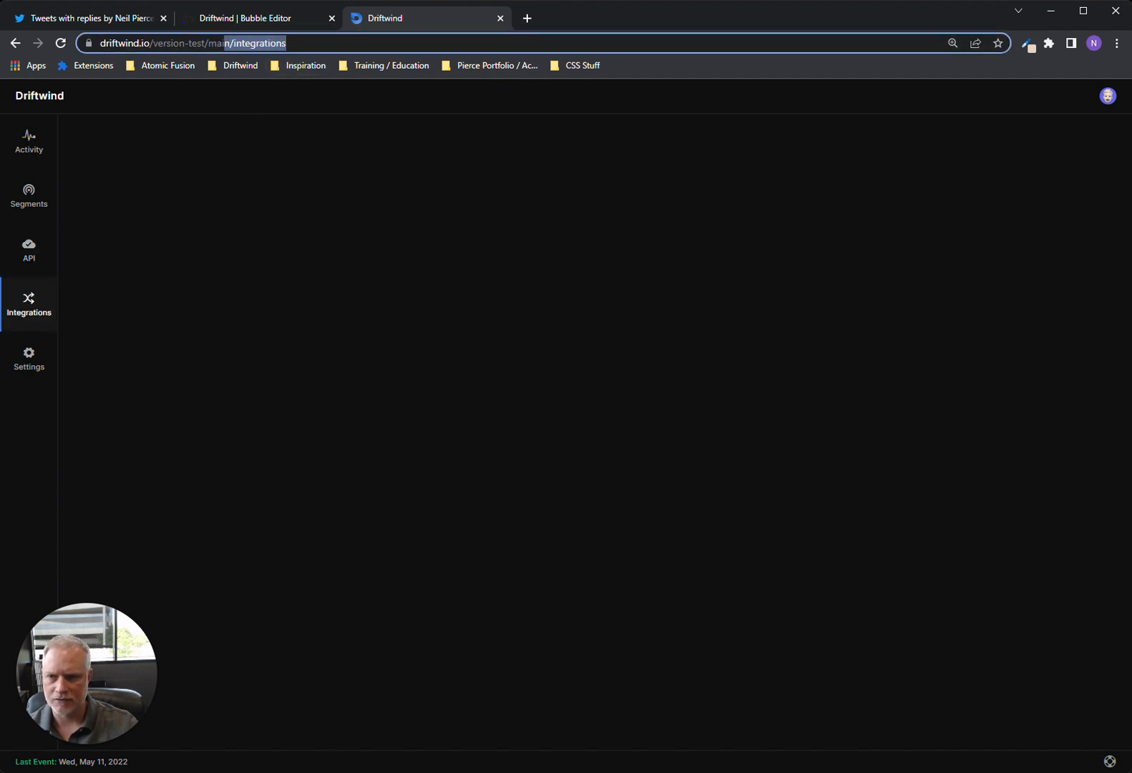
click(251, 18)
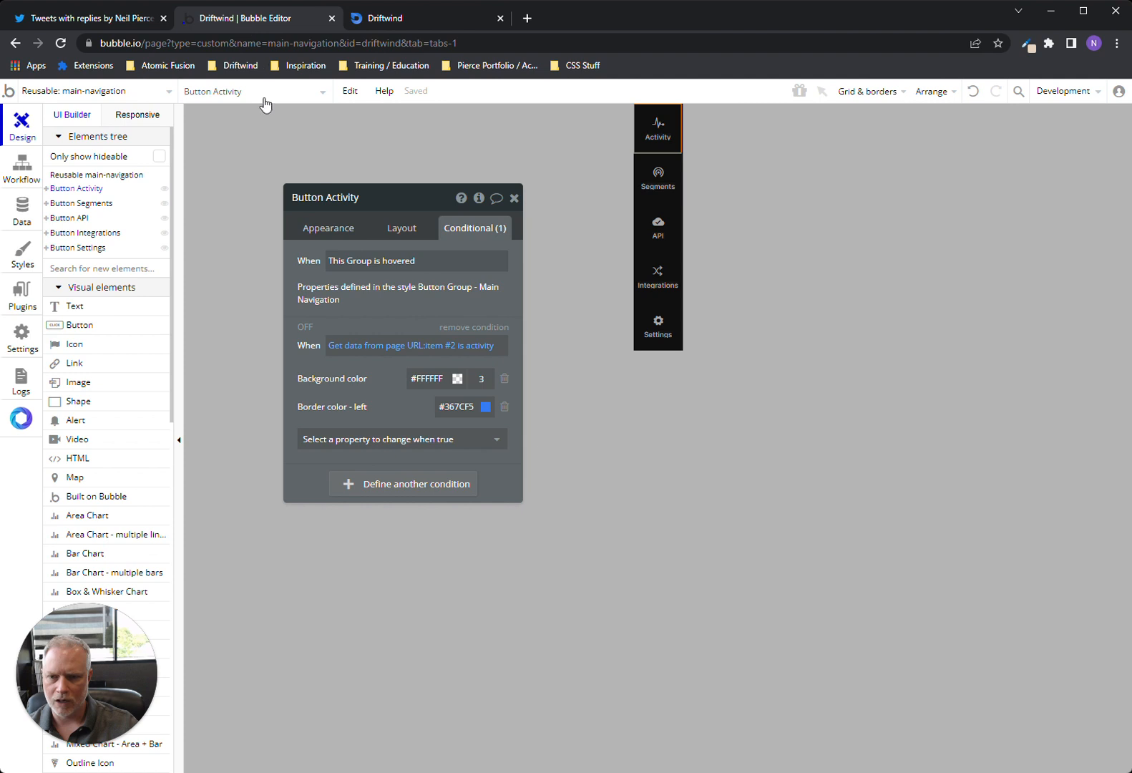
mouse_move(126, 91)
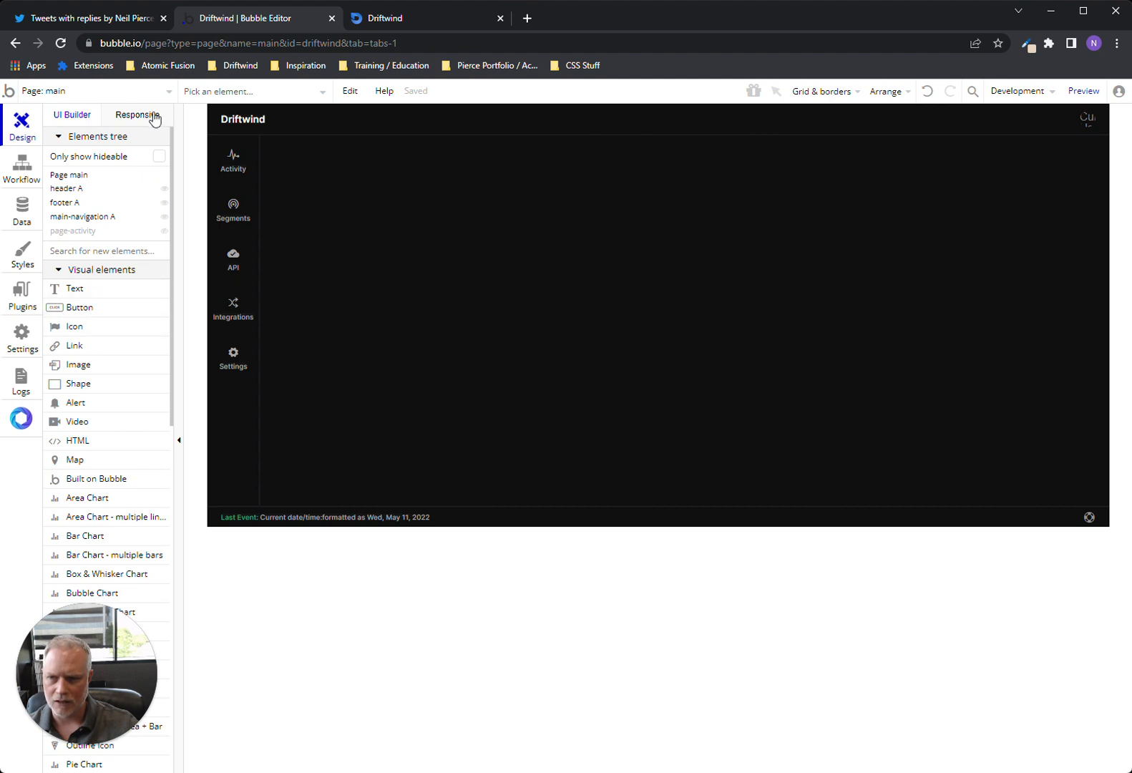
Select page-activity on the main page and view its 'URL item #2 is activity' visibility condition
click(86, 90)
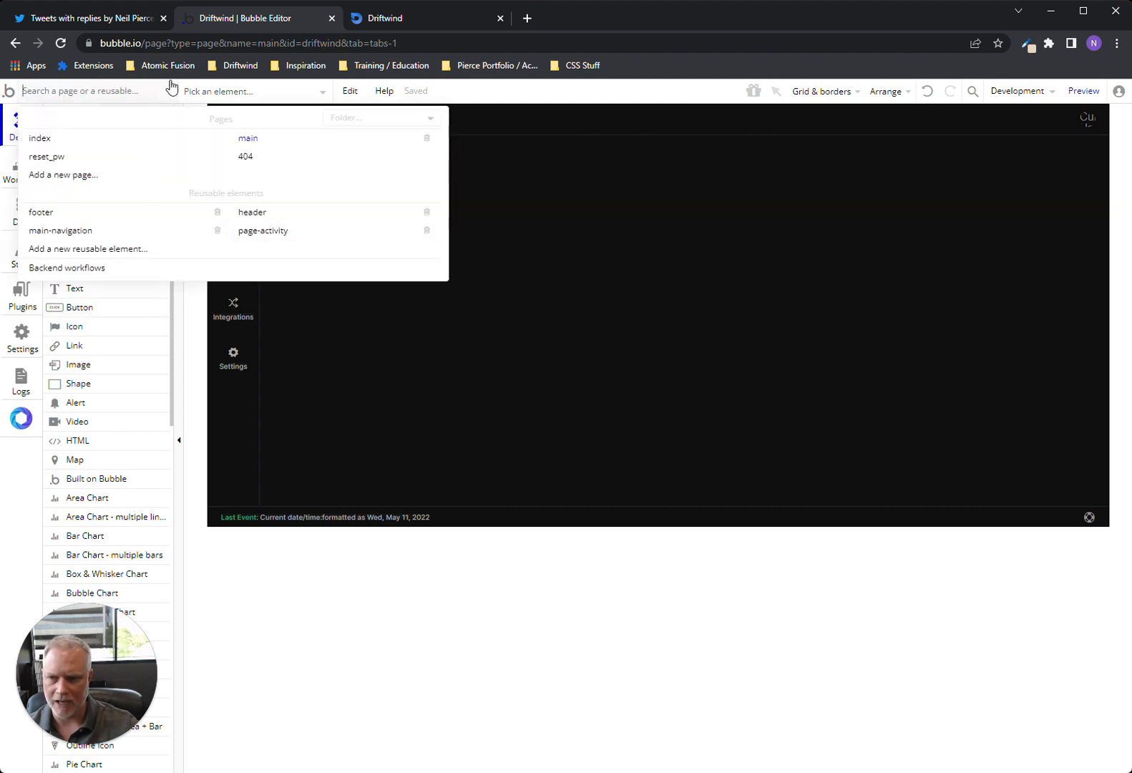
mouse_move(229, 114)
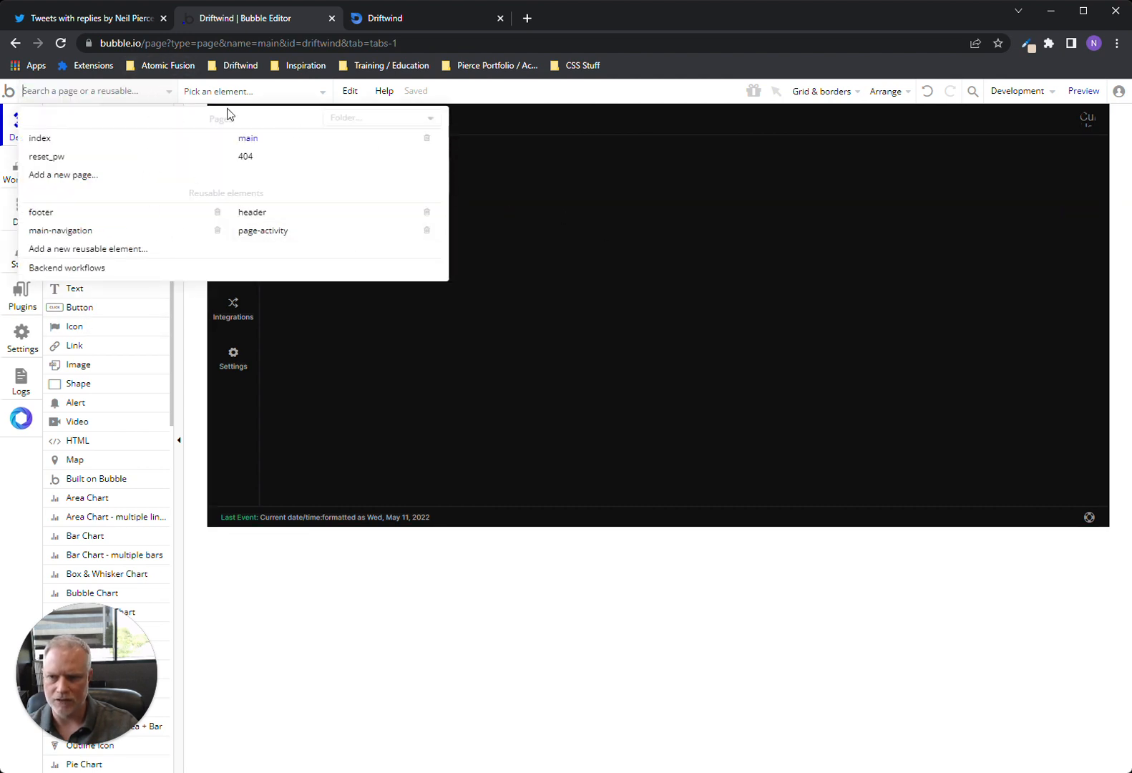
mouse_move(179, 106)
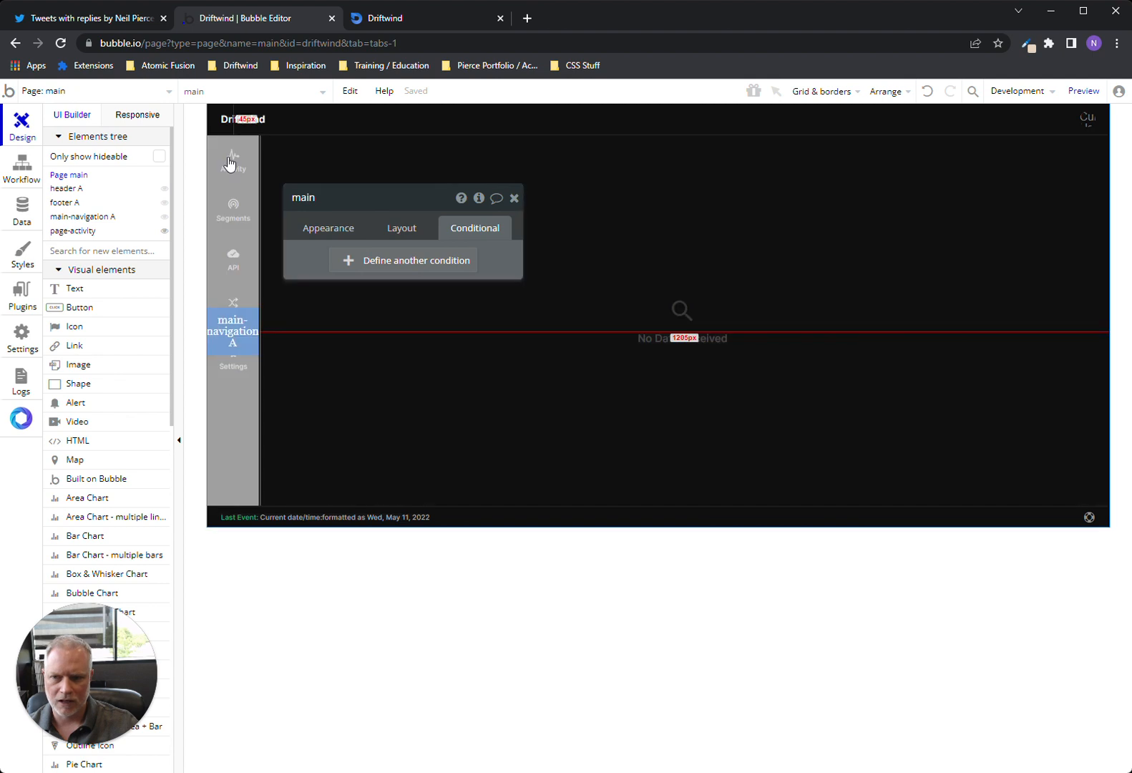
click(72, 230)
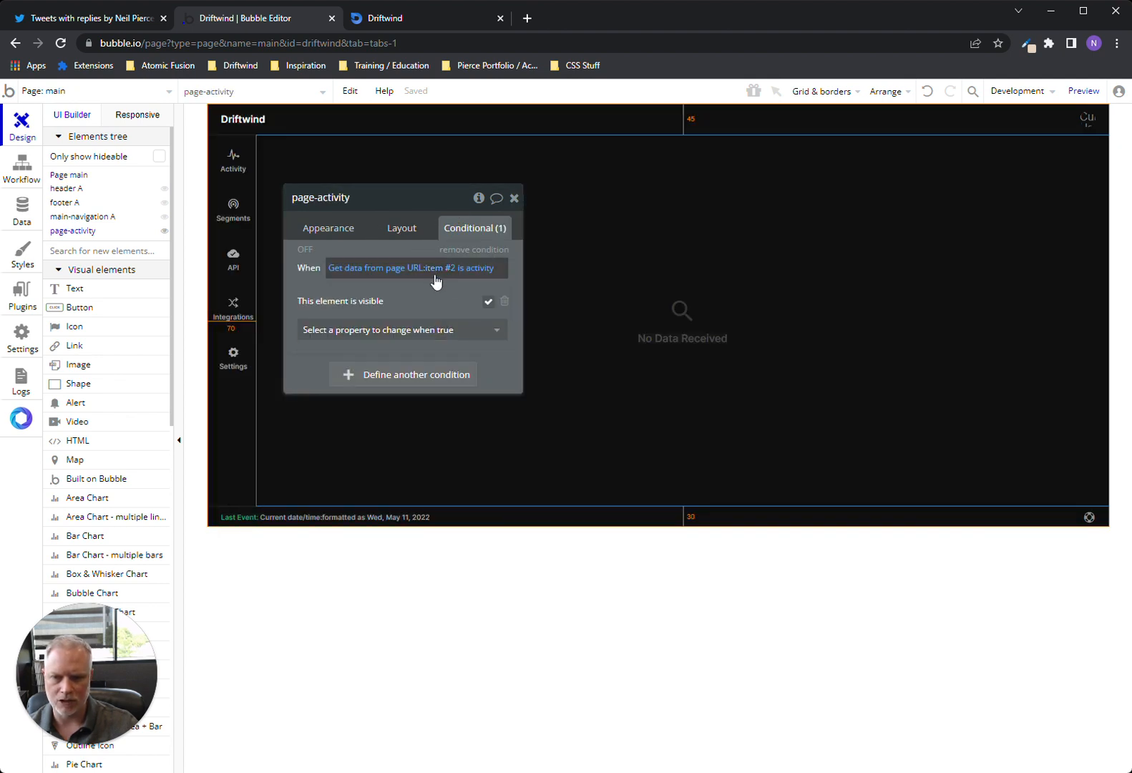
click(411, 267)
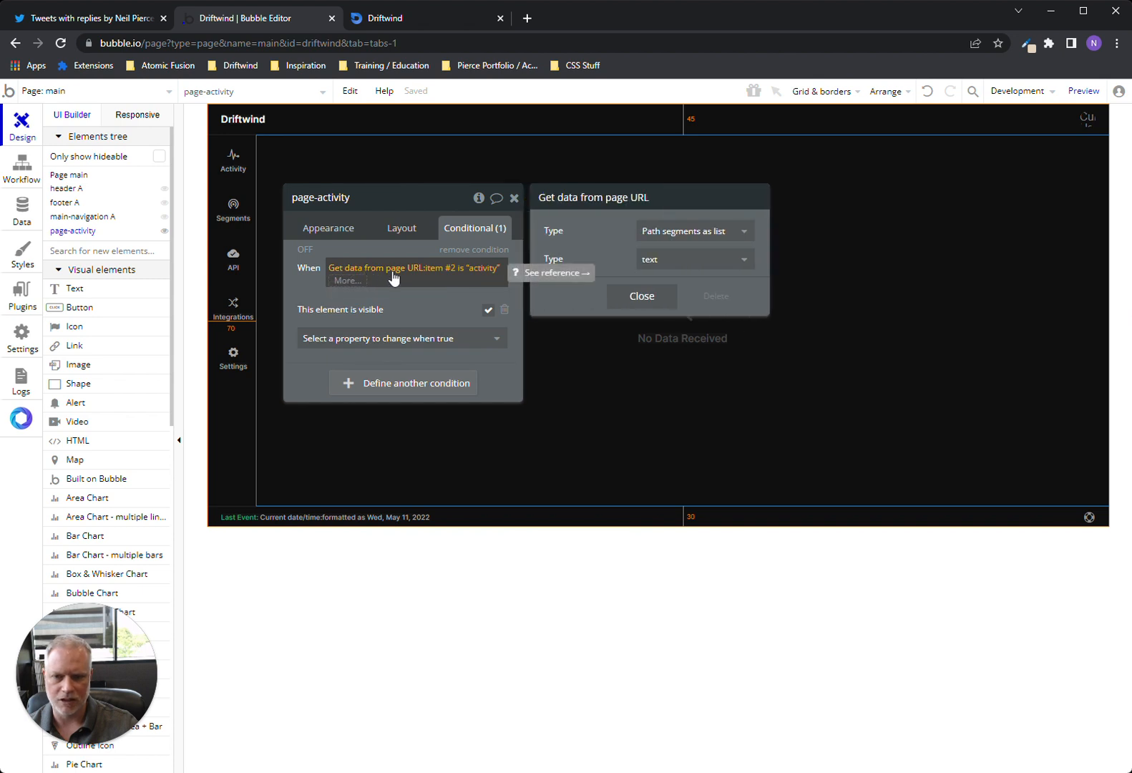
mouse_move(482, 282)
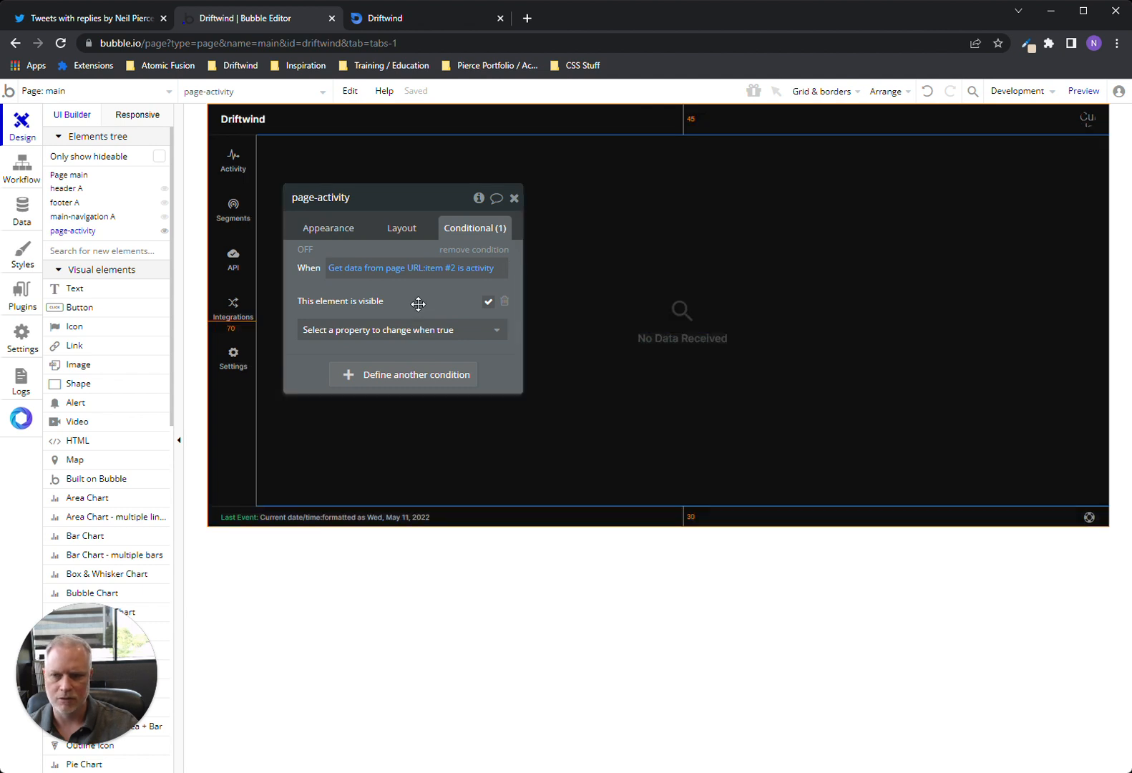
mouse_move(167, 102)
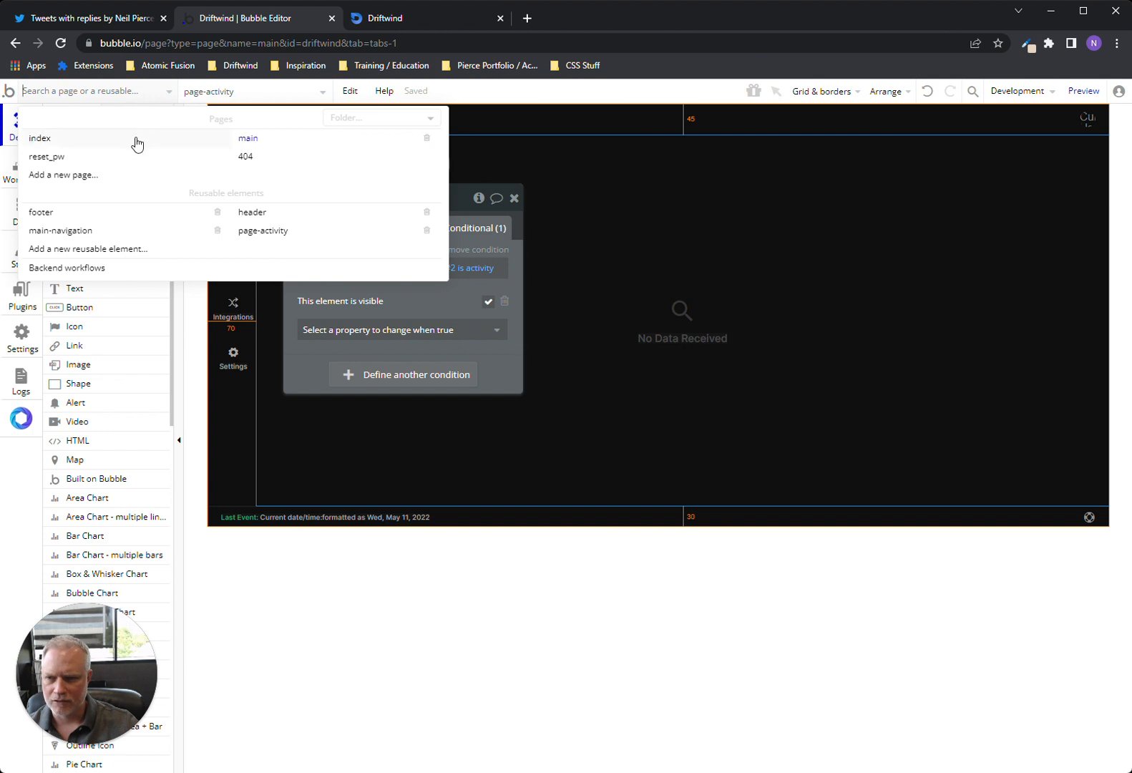
mouse_move(194, 190)
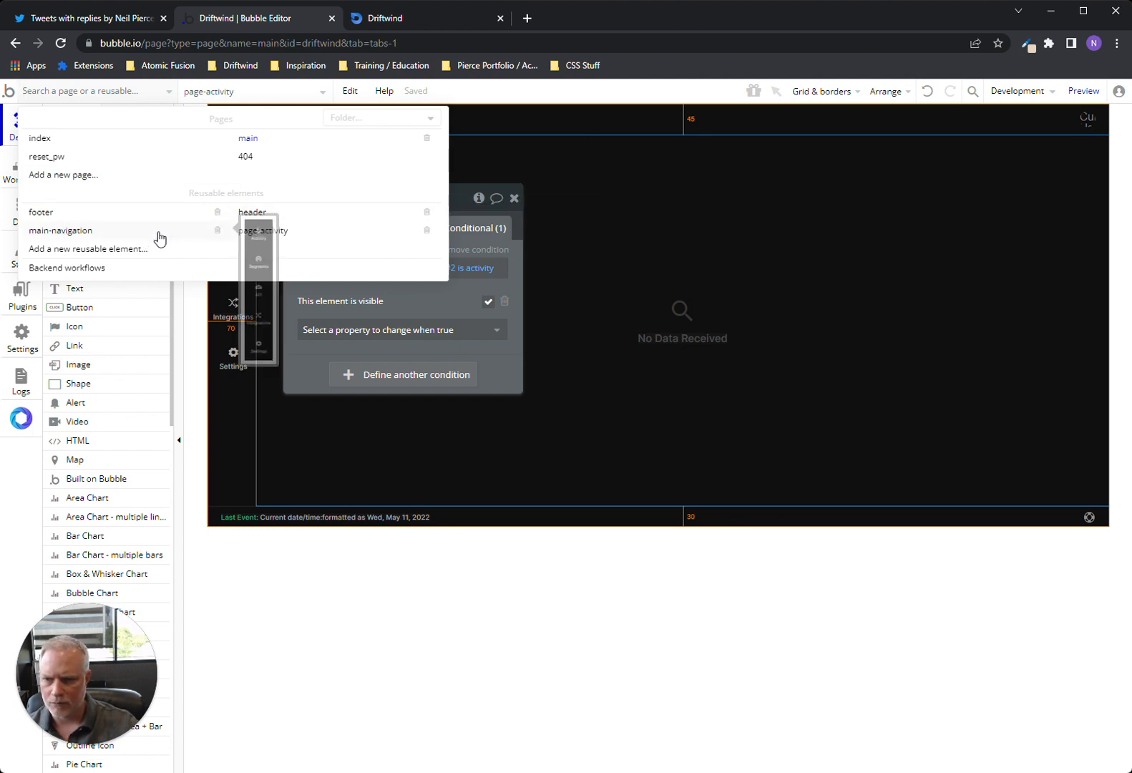
Open the main-navigation reusable, select Button Activity, and show its click workflow
click(60, 230)
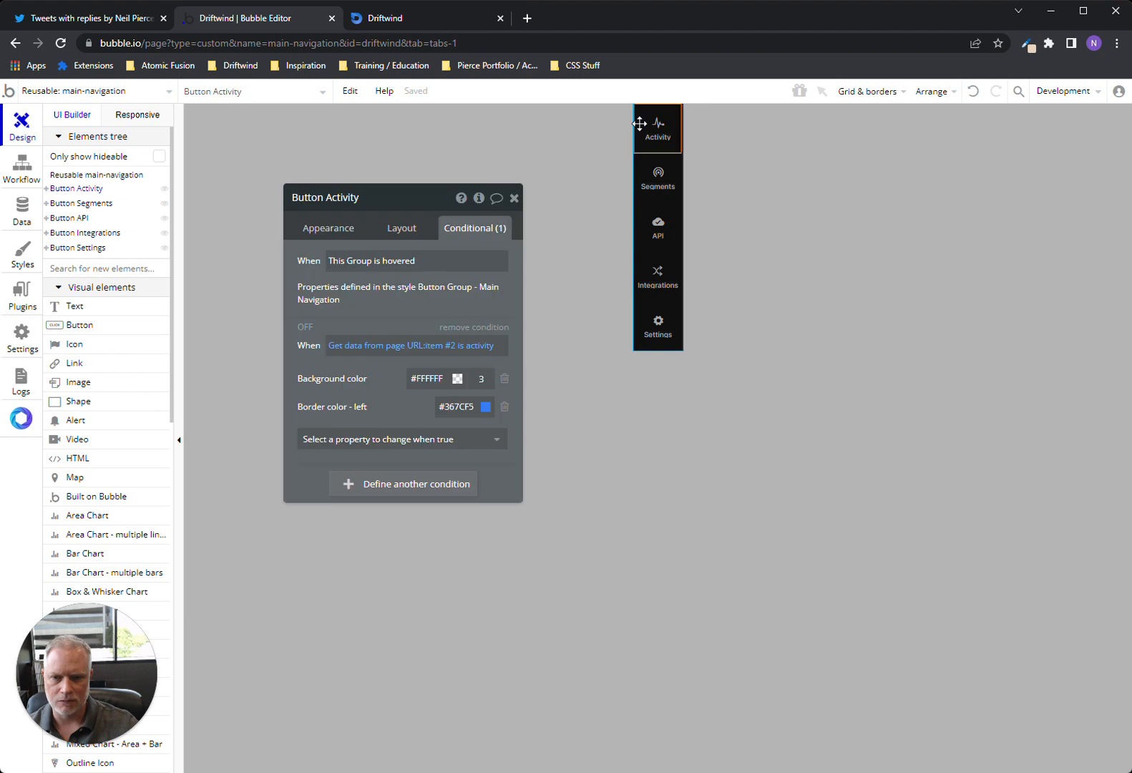
click(327, 227)
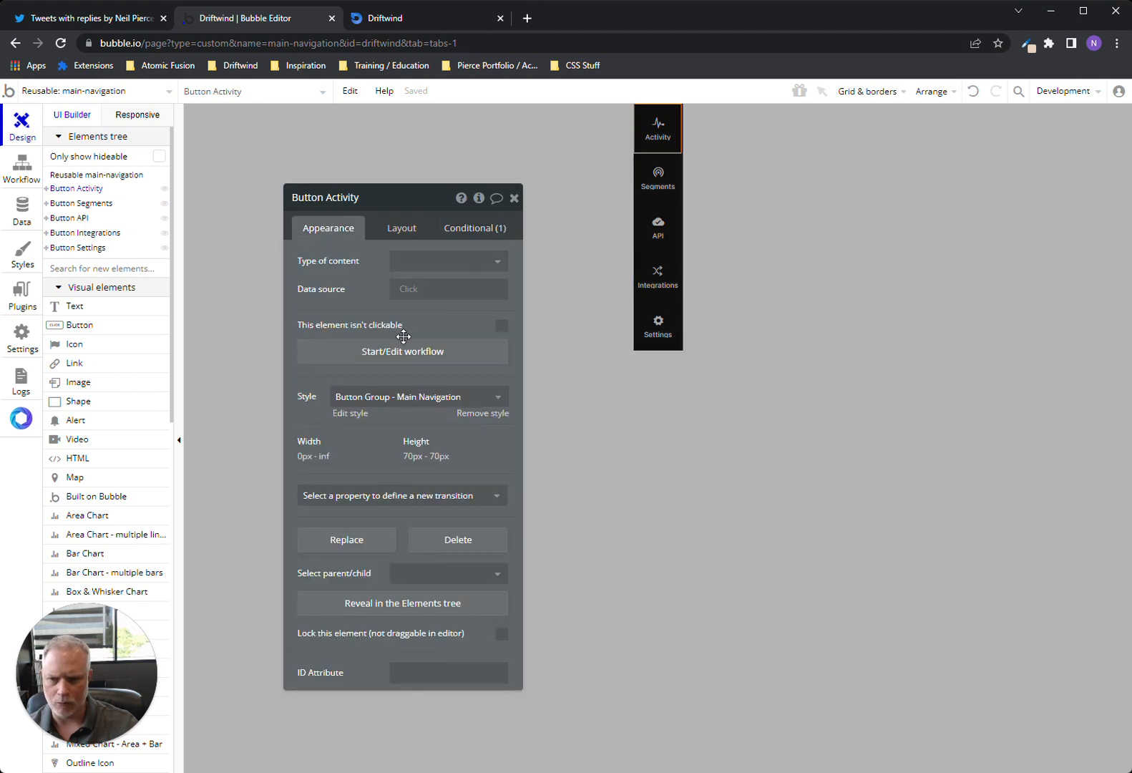
click(22, 165)
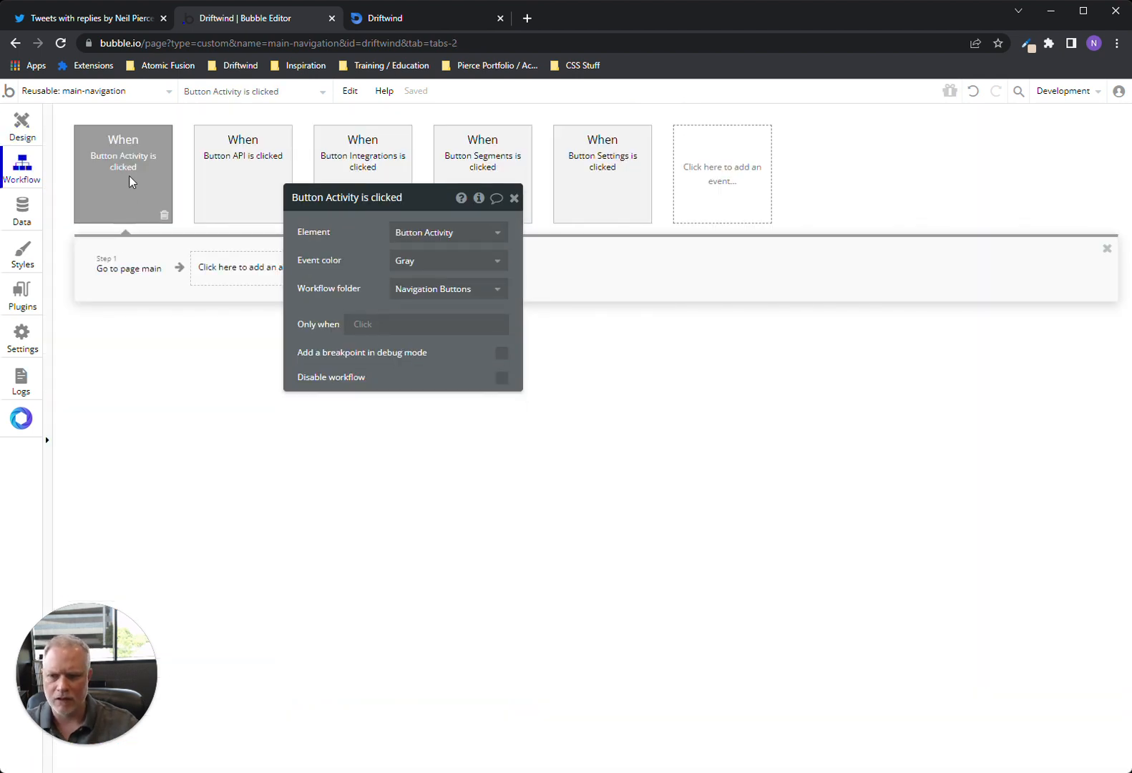
Set the Go to page main action to send arbitrary text 'activity' as data
click(129, 269)
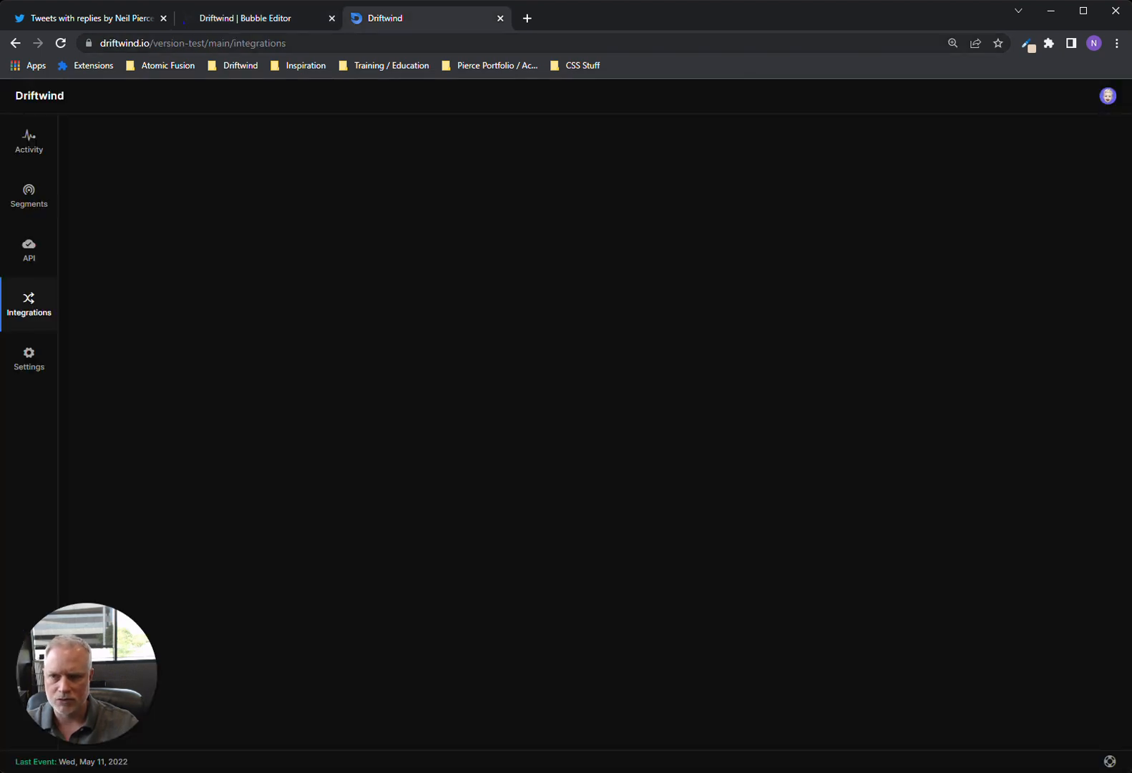
click(251, 18)
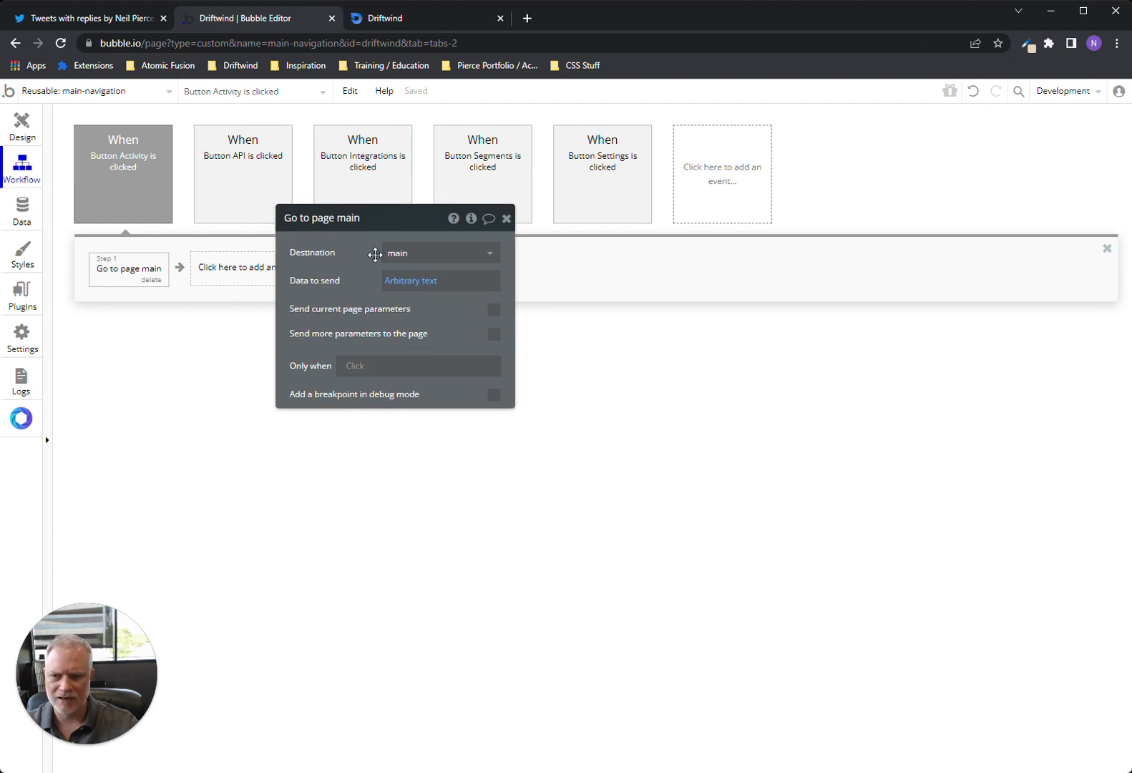
mouse_move(156, 268)
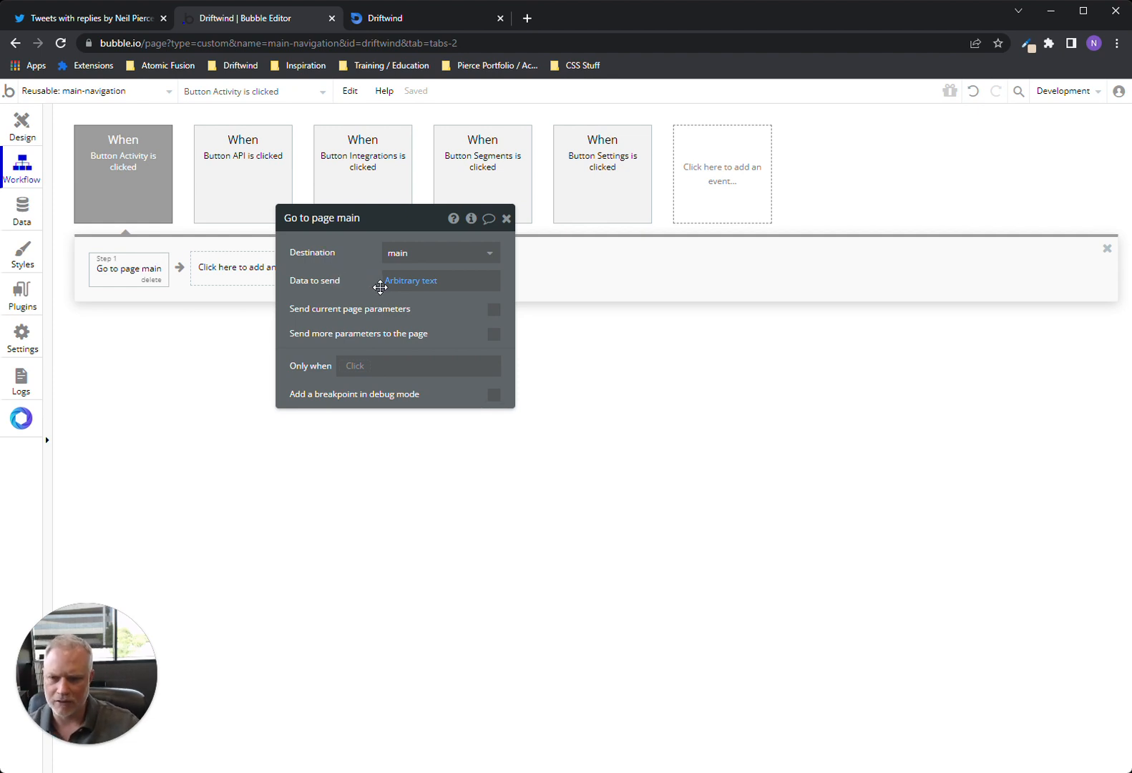
click(411, 281)
text(activity)
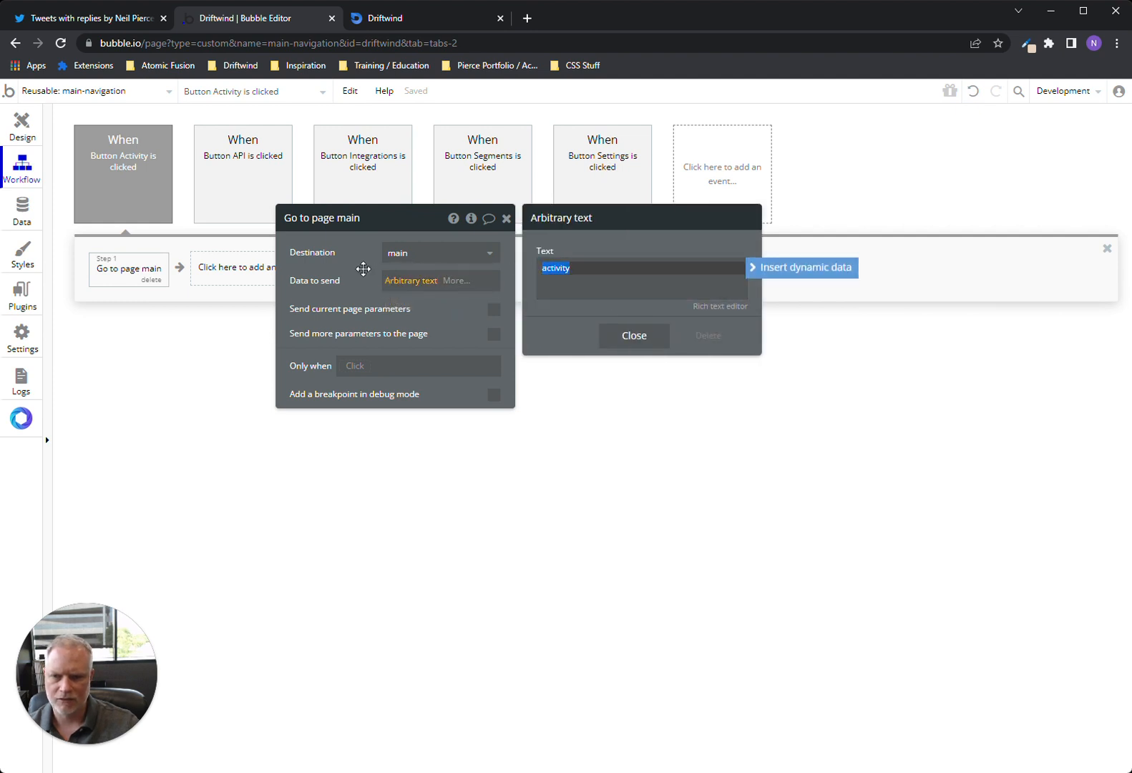
click(634, 335)
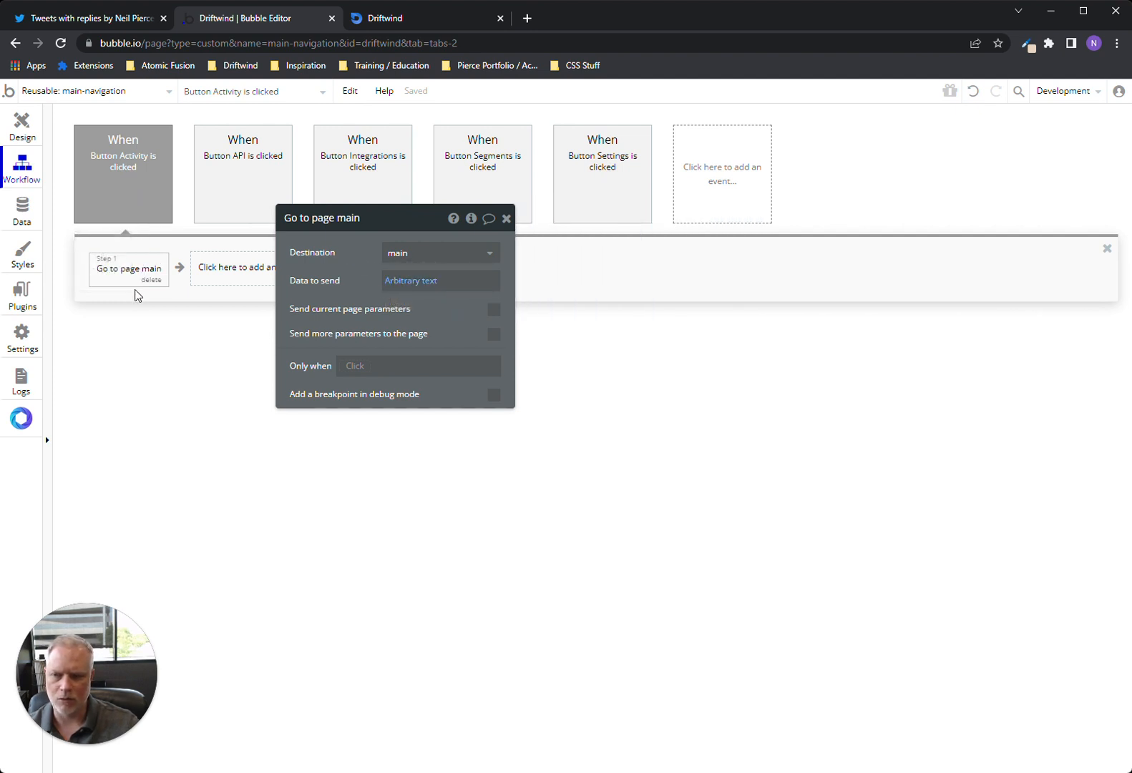
mouse_move(334, 292)
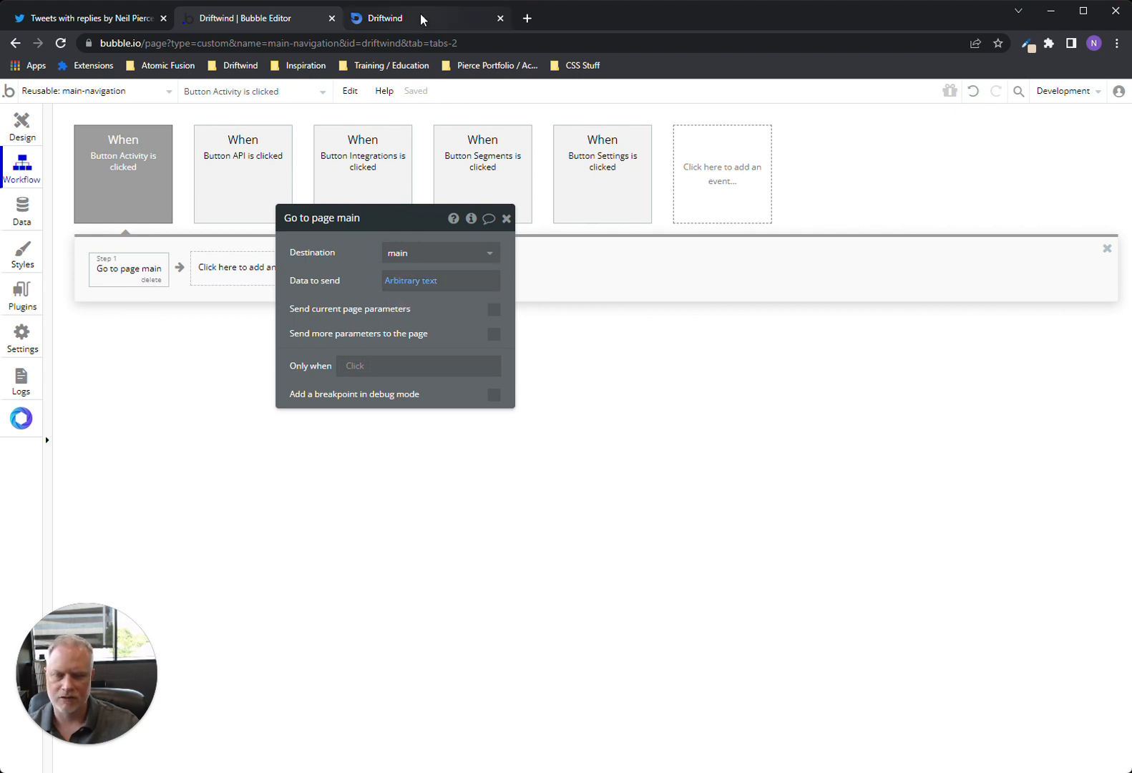
Open Driftwind's Activity view and recheck the 'activity' text sent as page data
click(408, 18)
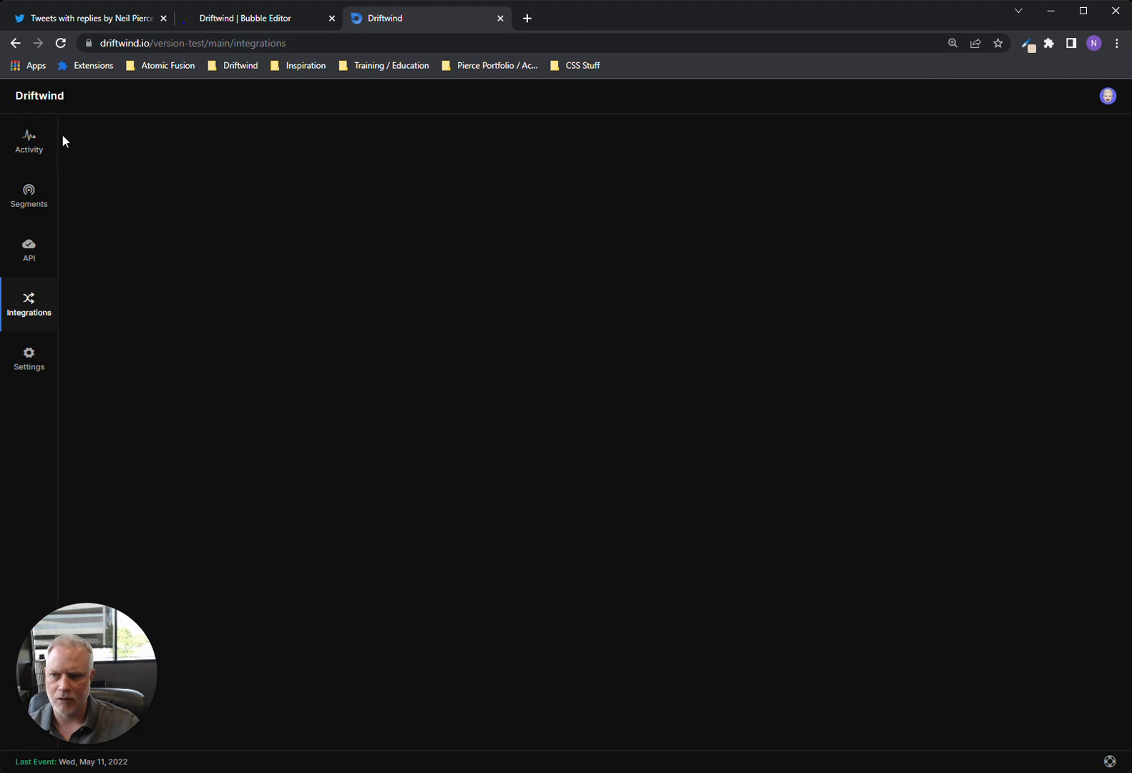
click(29, 140)
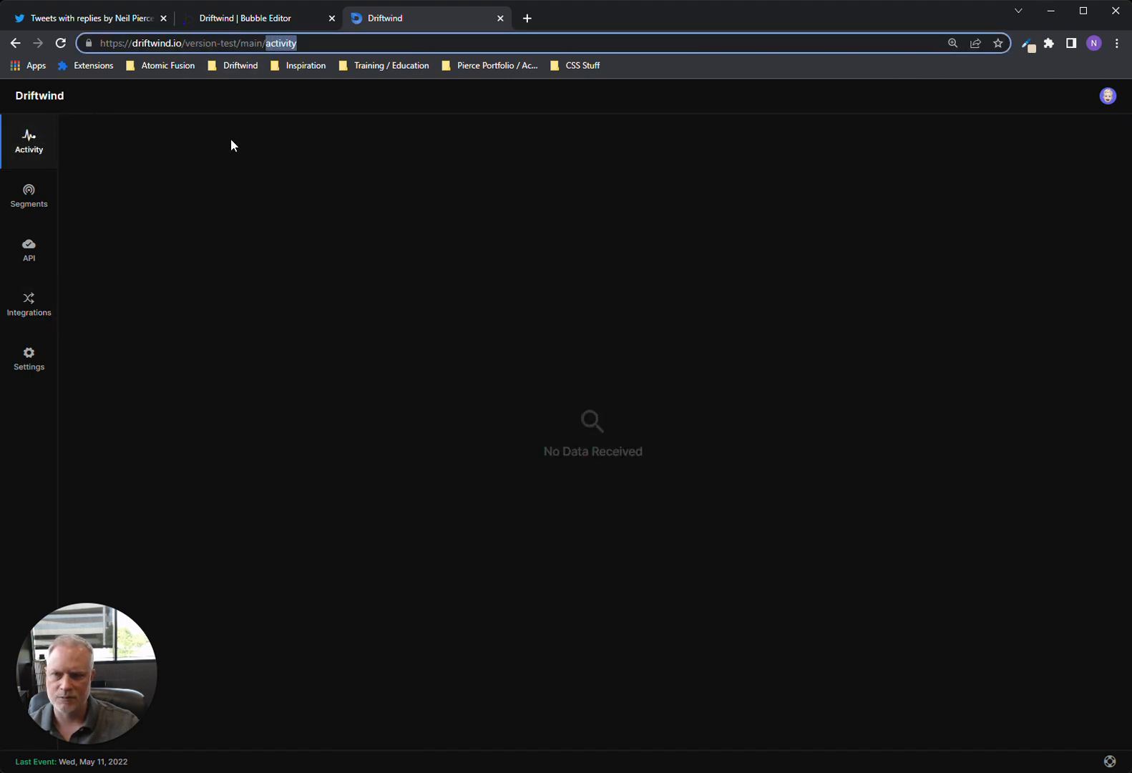
click(247, 18)
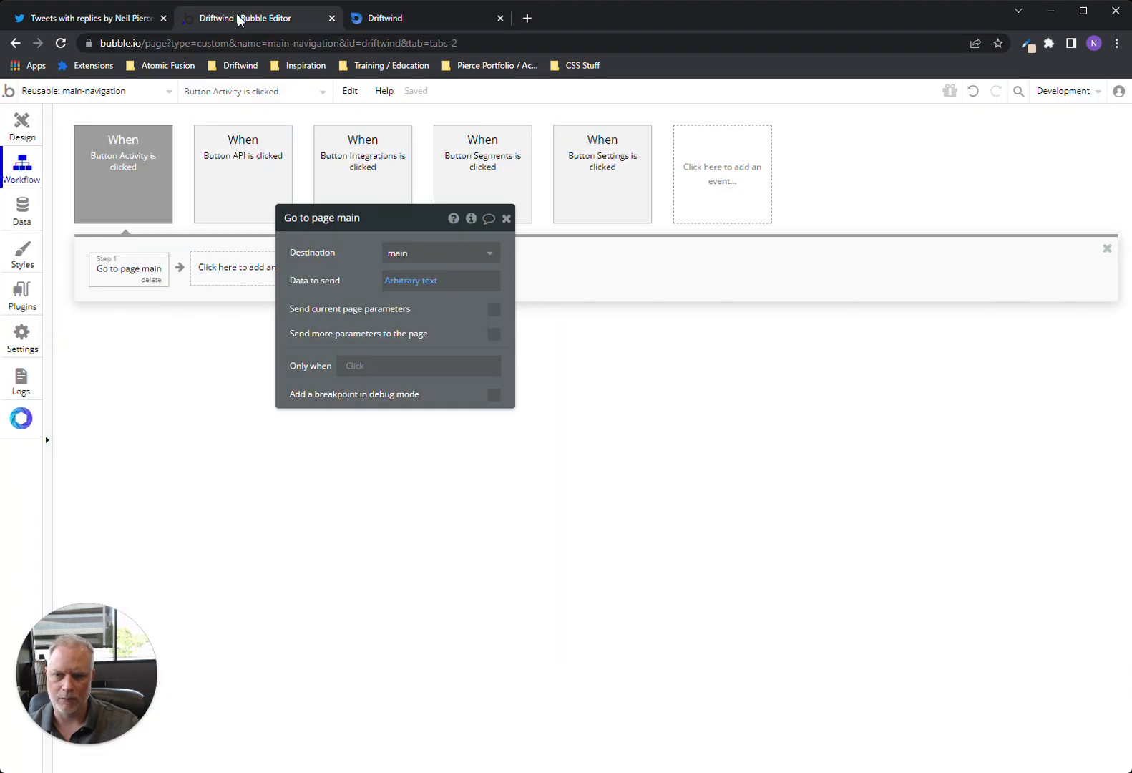
click(410, 280)
text(activity)
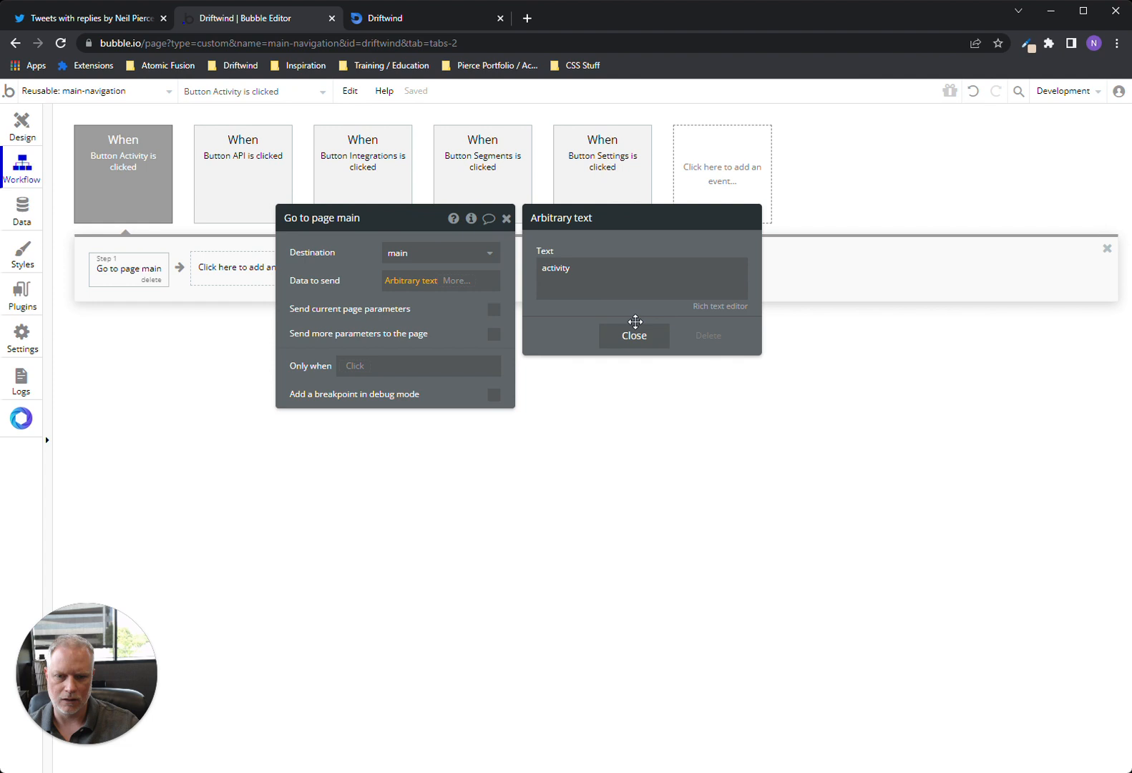
click(634, 336)
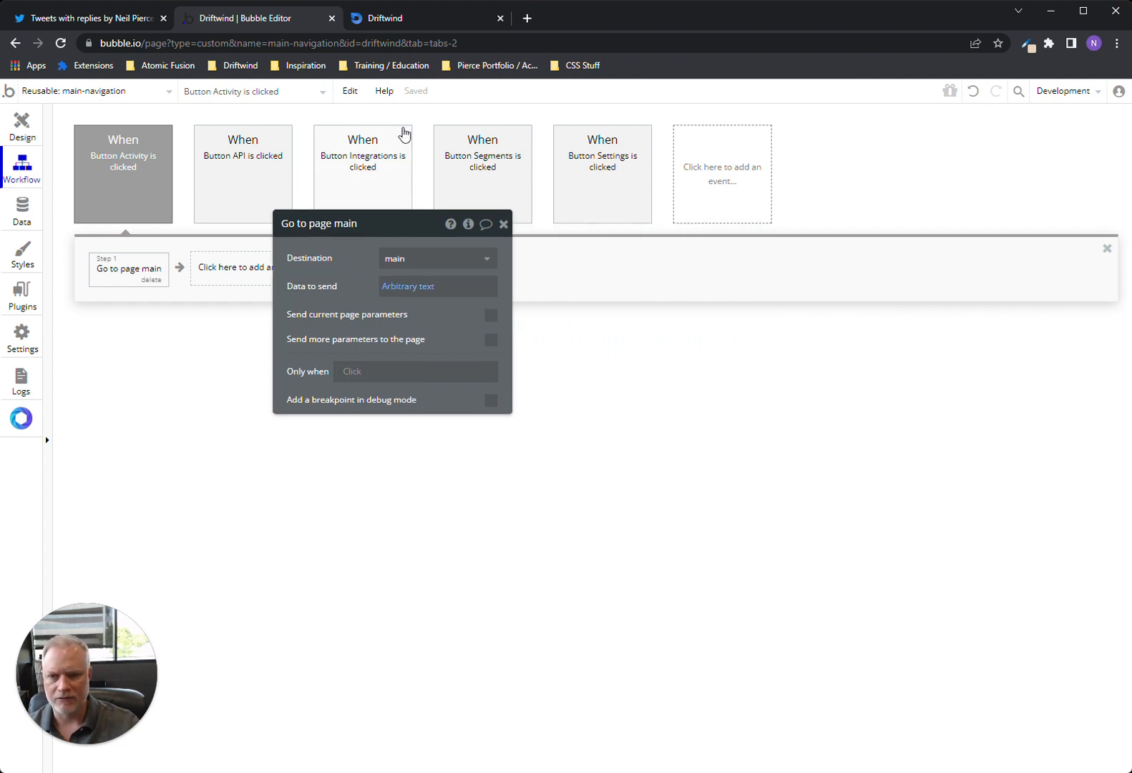
Compare Driftwind's main/activity address with the editor, then close the Go to page main action
click(423, 18)
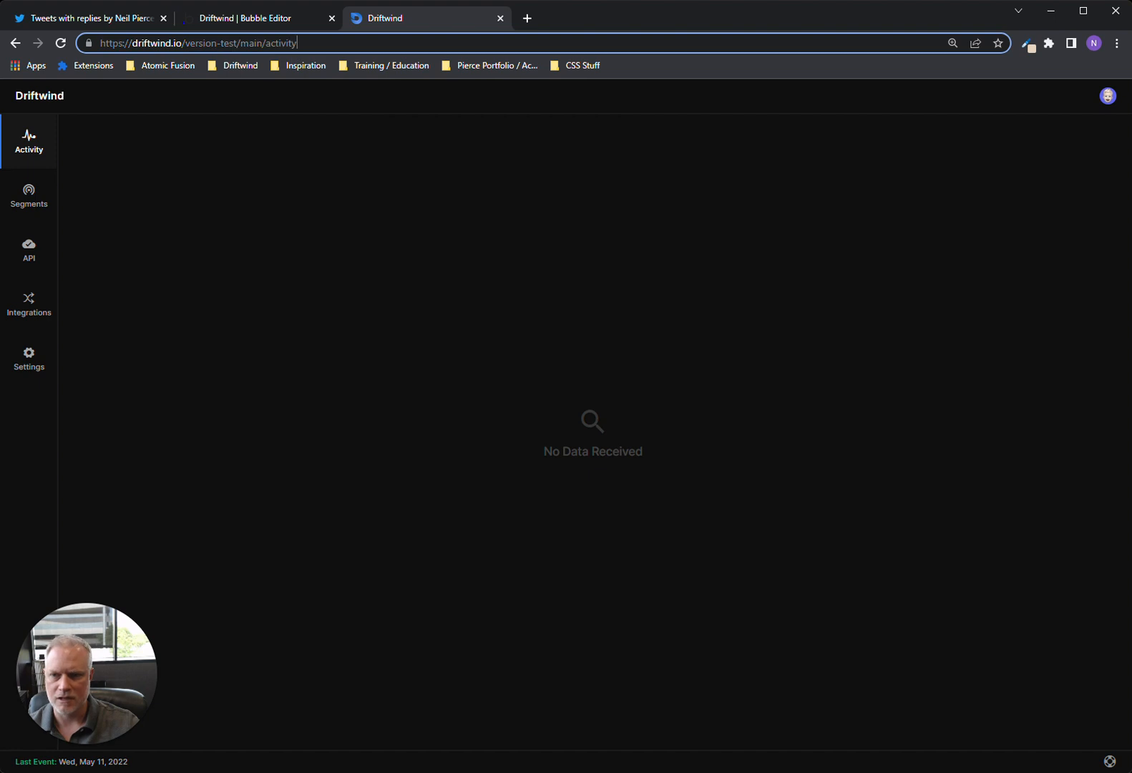
click(202, 43)
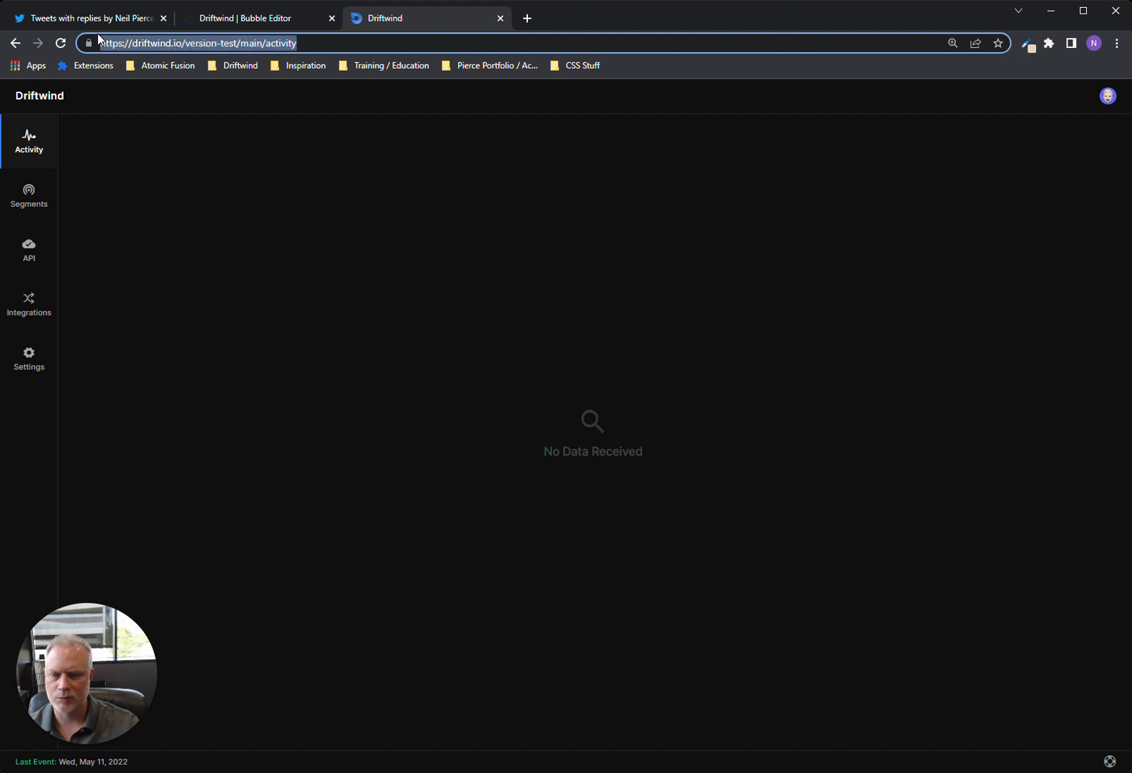
click(258, 18)
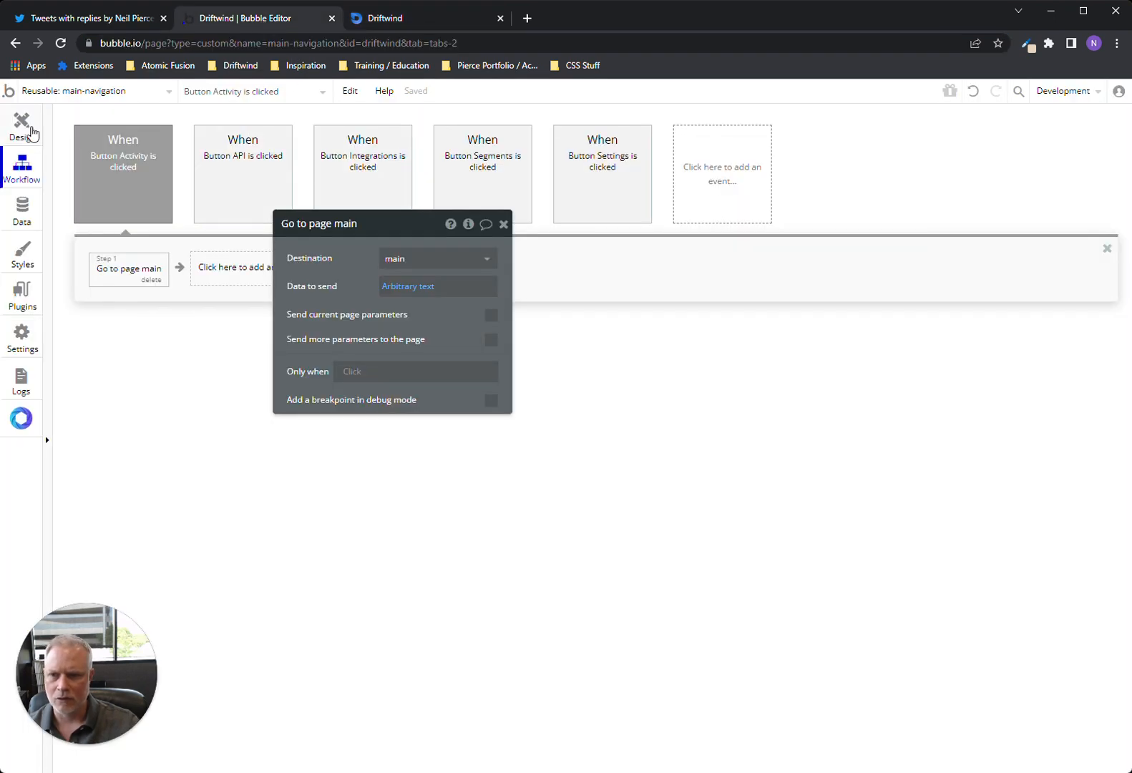
click(419, 18)
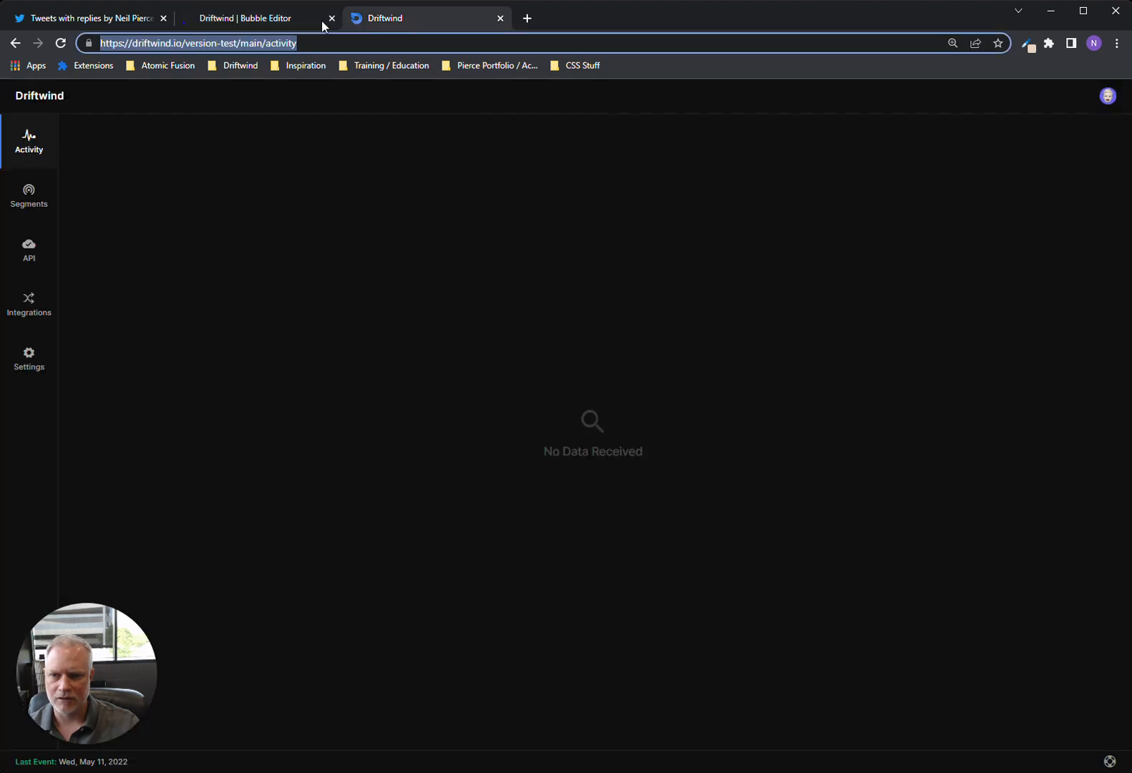
click(250, 18)
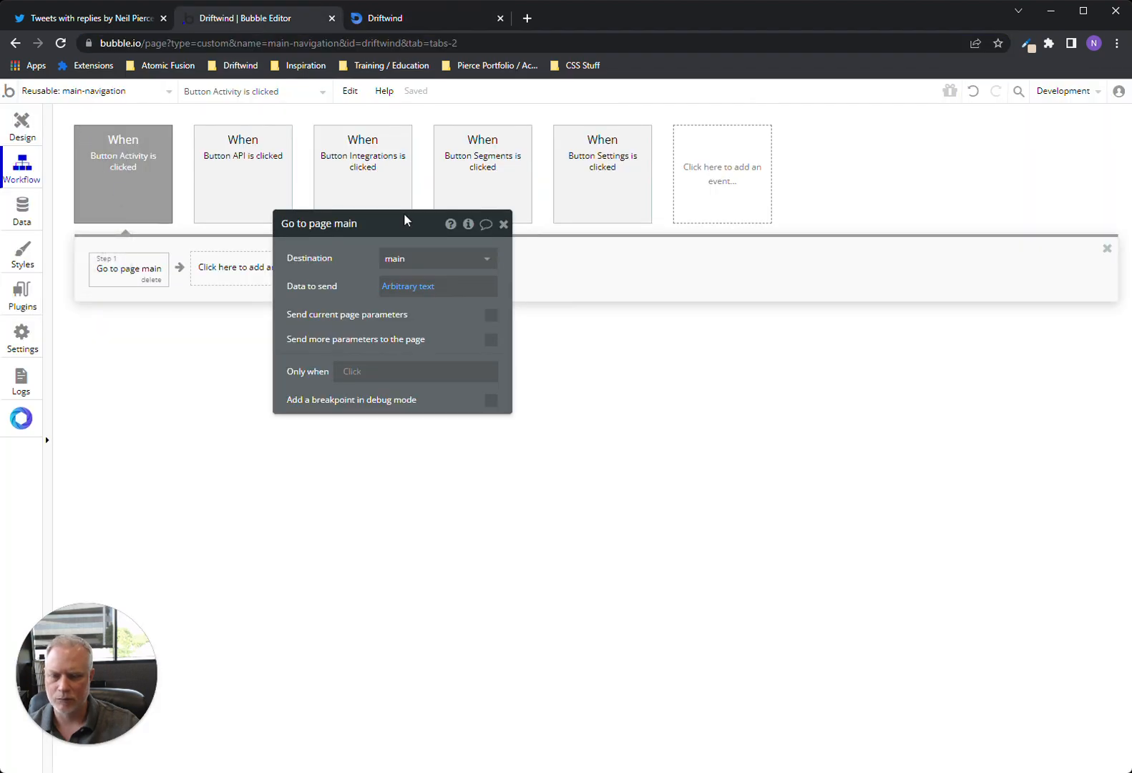
click(504, 224)
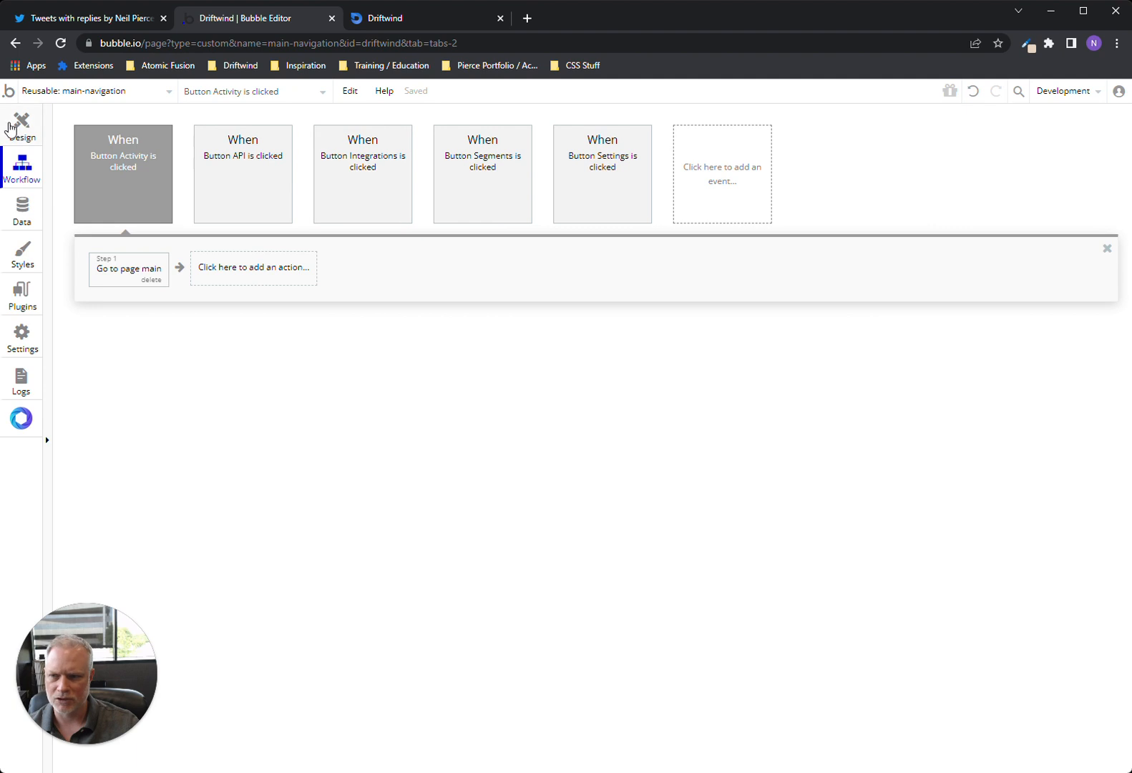
Reopen Button Activity's design properties, then view Driftwind's main/activity address again
click(21, 121)
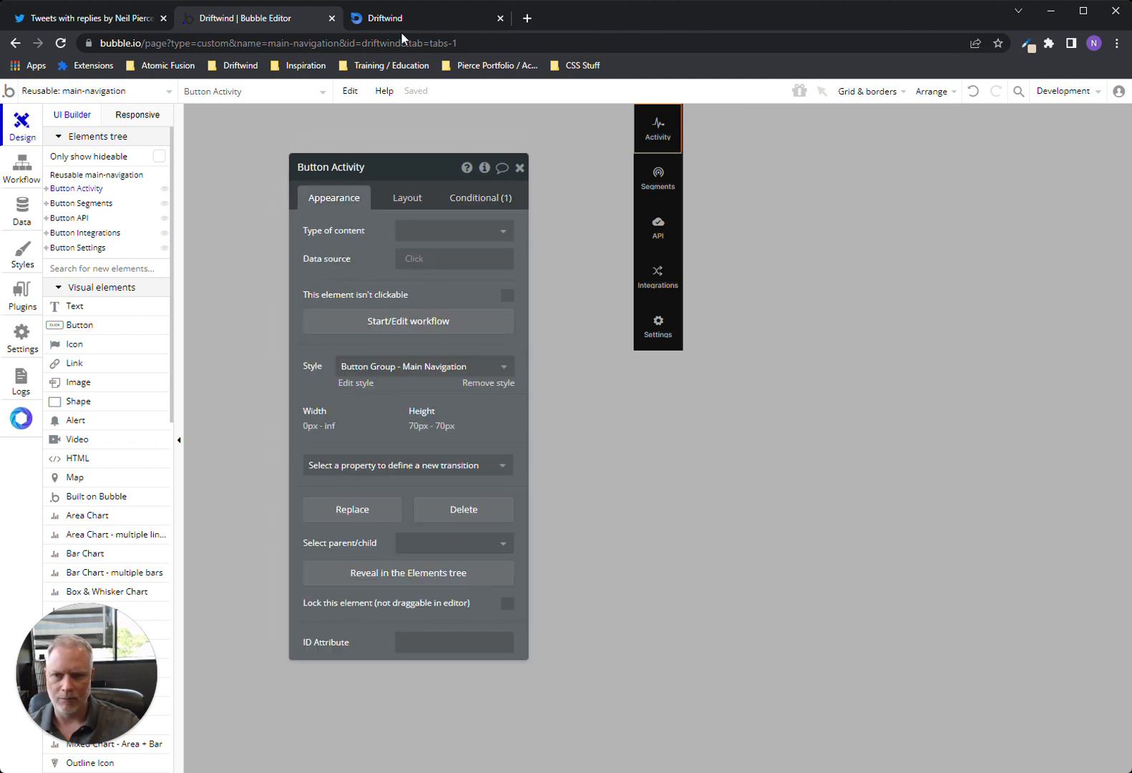
click(417, 18)
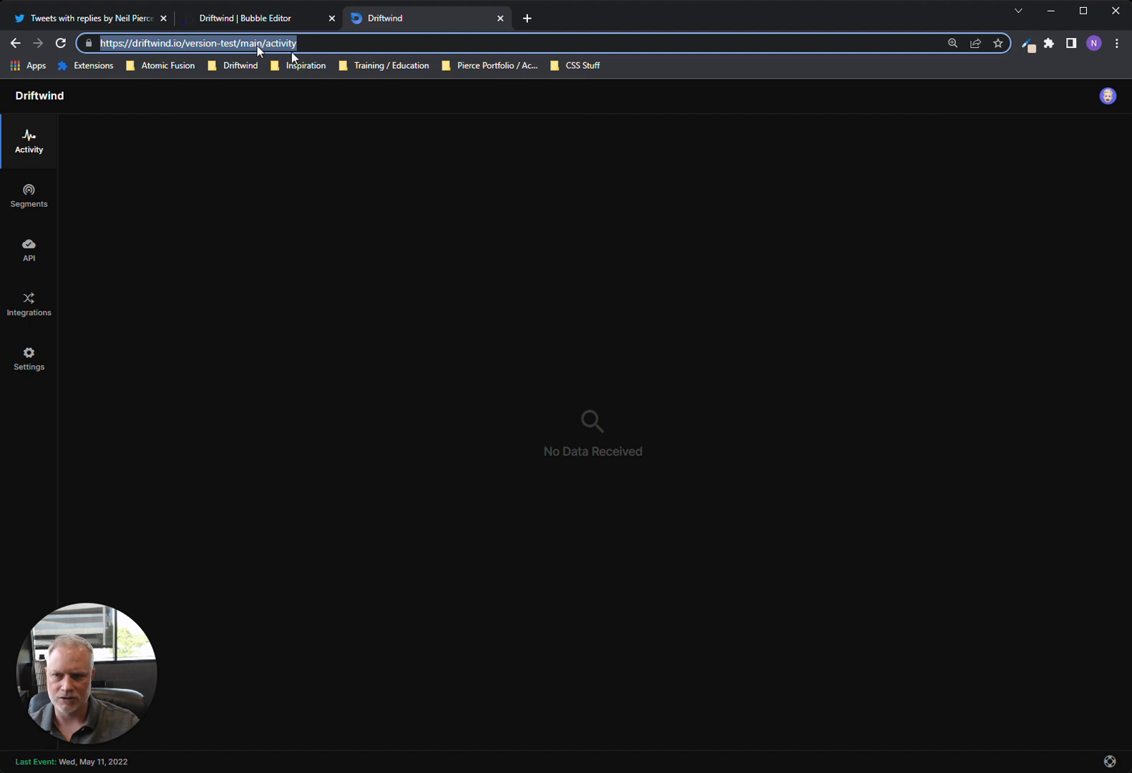